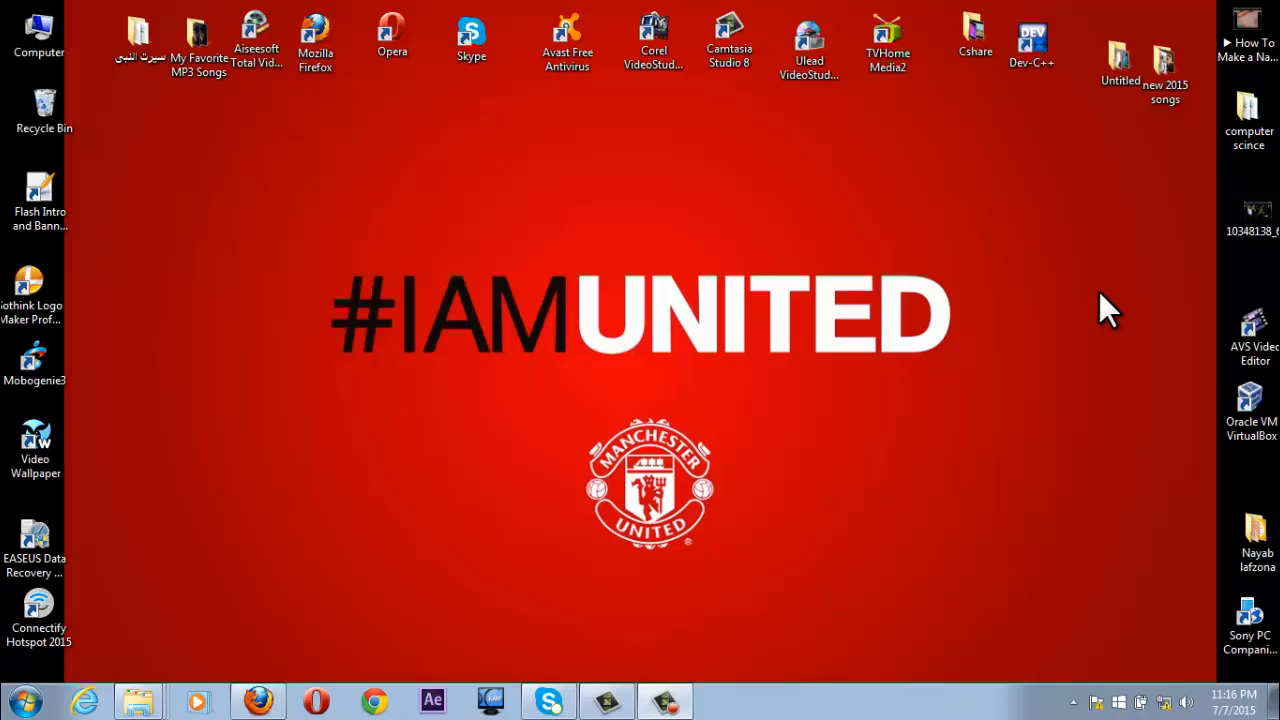
Check on the desktop that the modem shows a Connected status
right_click(1100, 310)
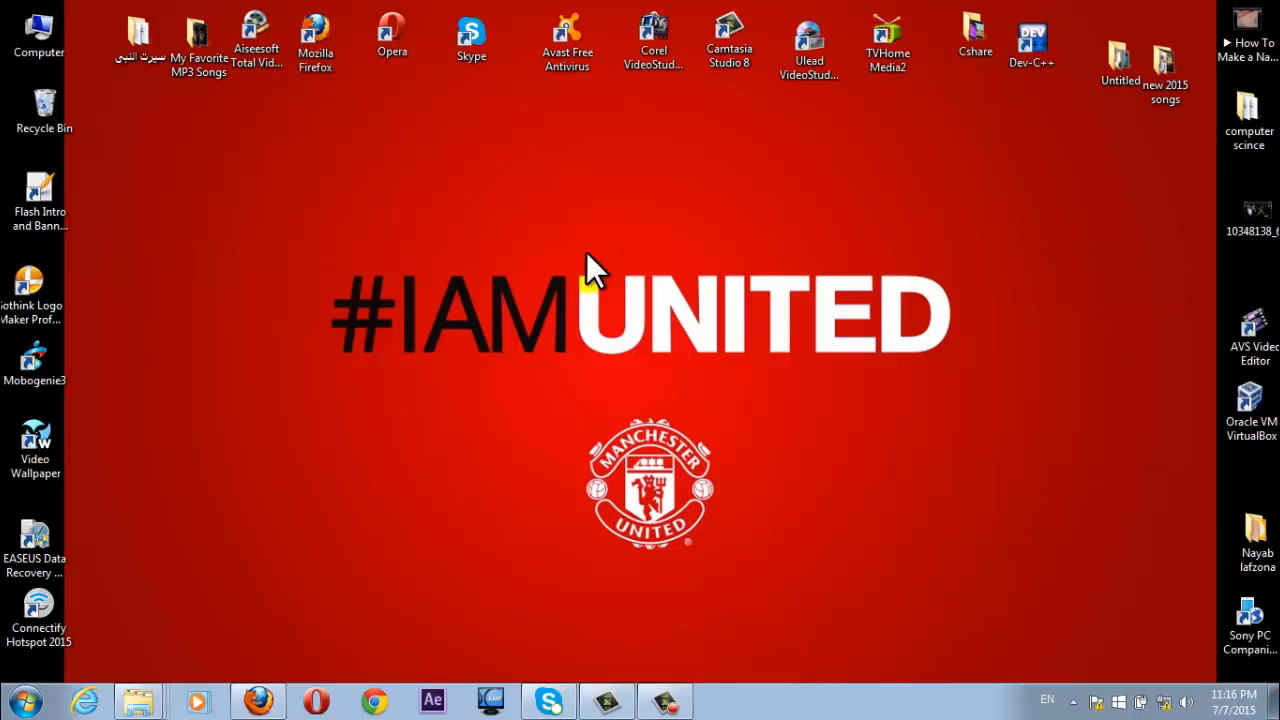
click(38, 610)
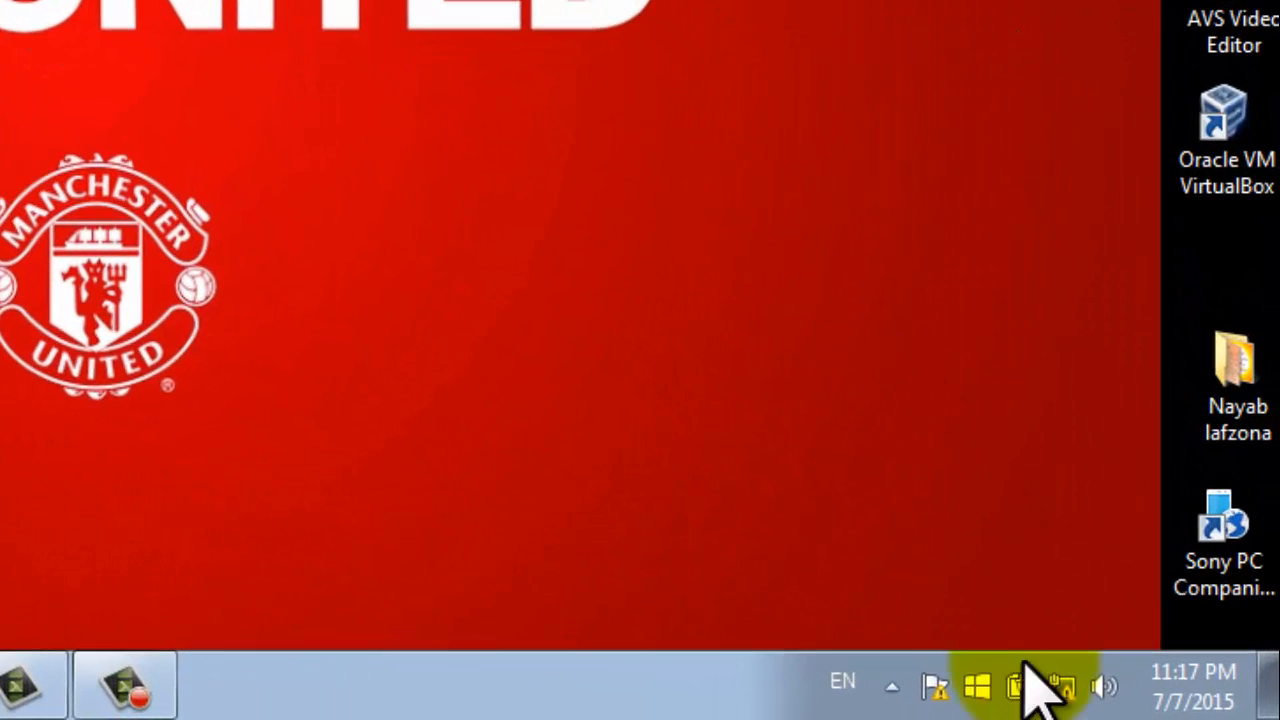
mouse_move(880, 470)
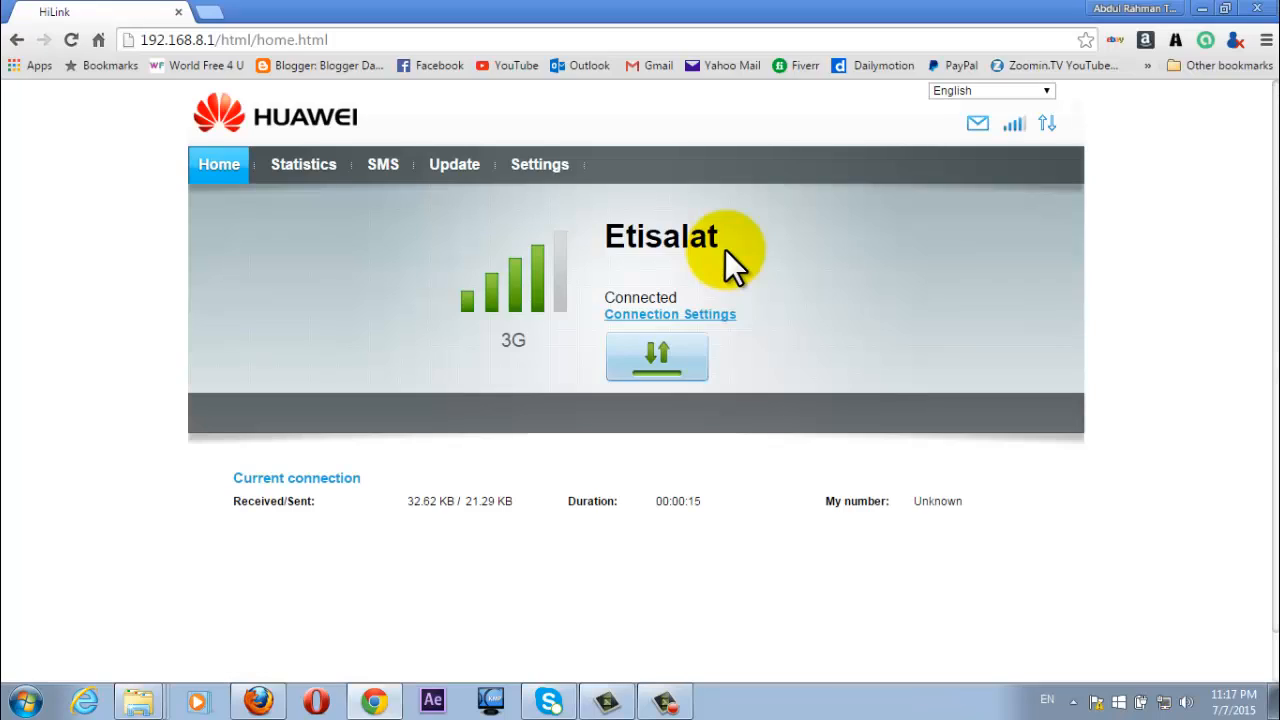
mouse_move(678, 300)
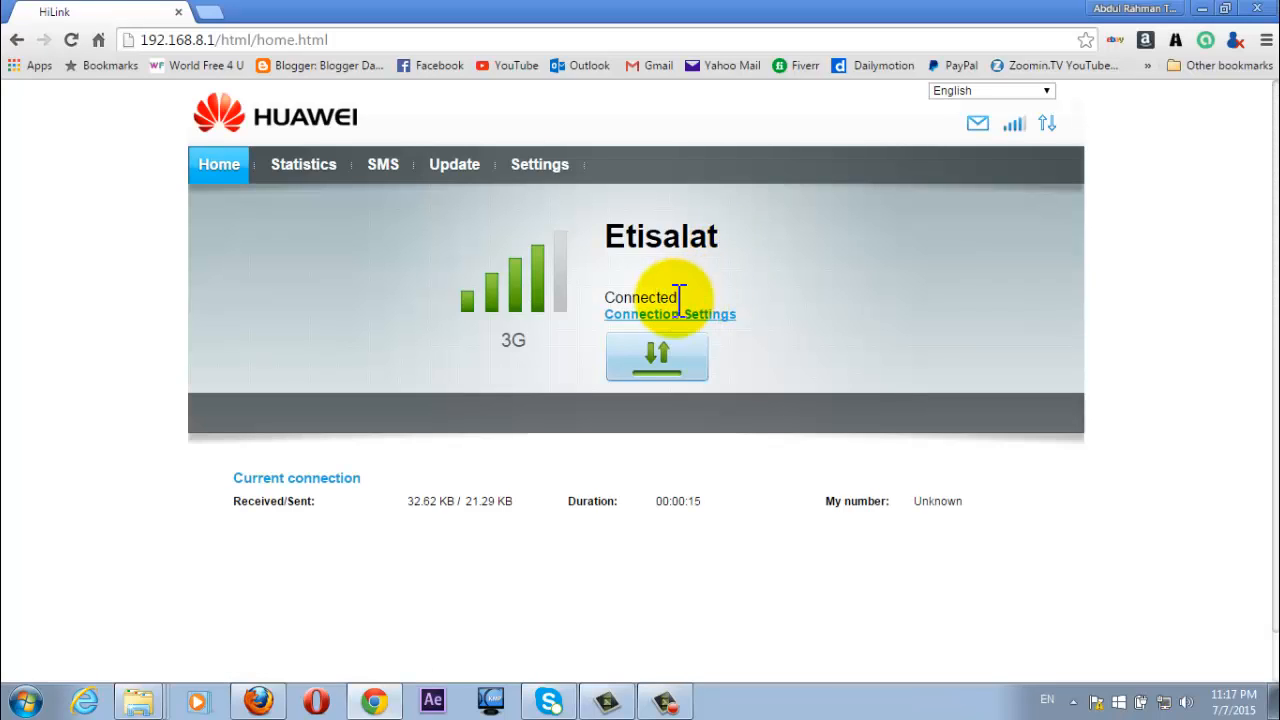
double_click(640, 298)
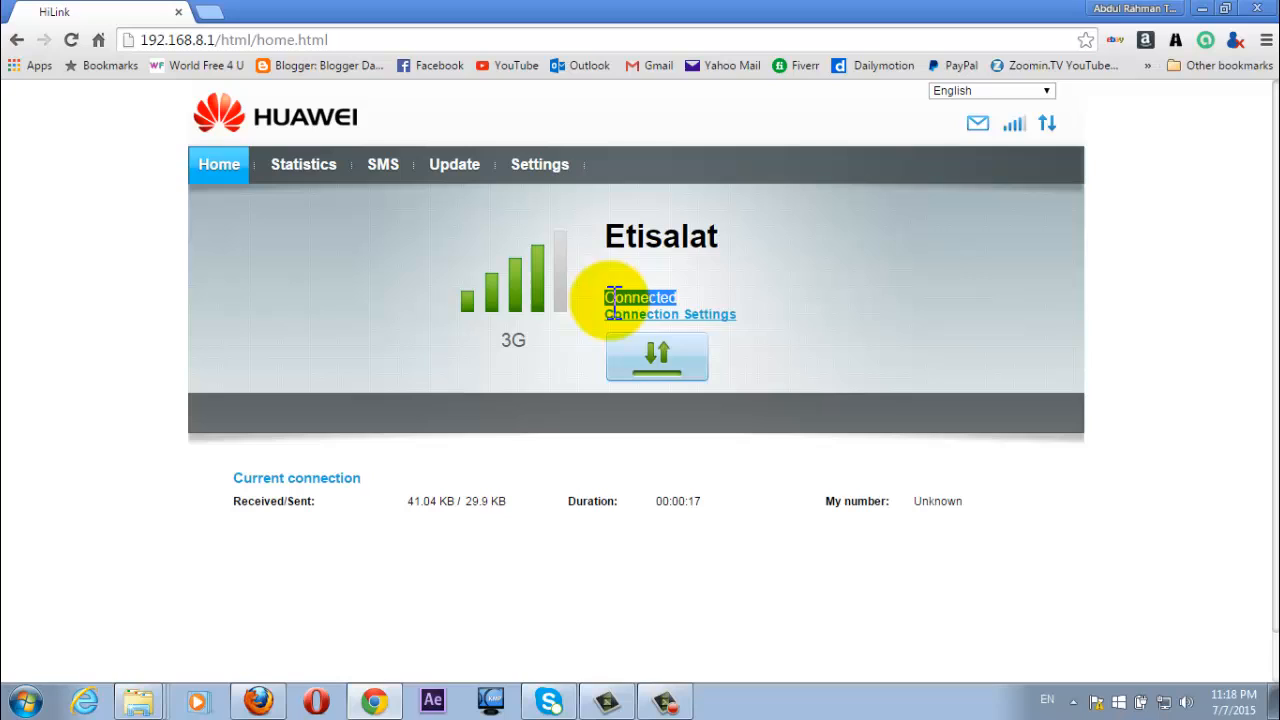
mouse_move(760, 280)
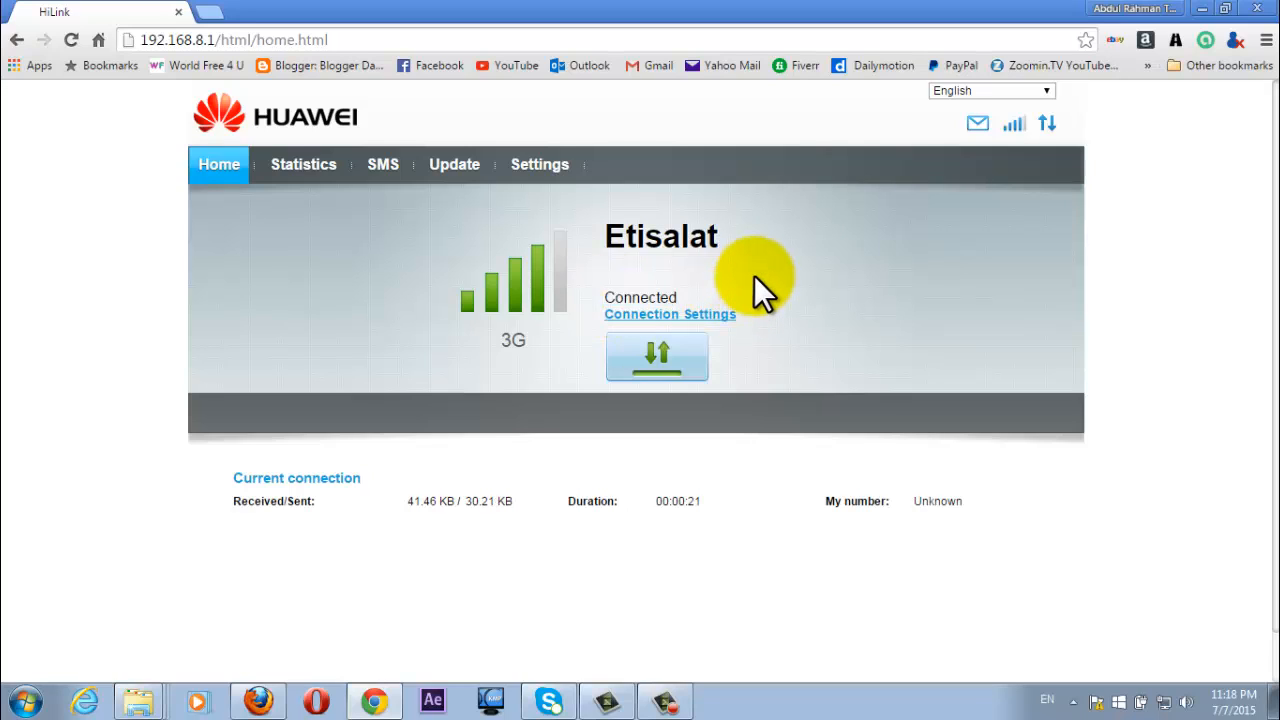
mouse_move(1160, 65)
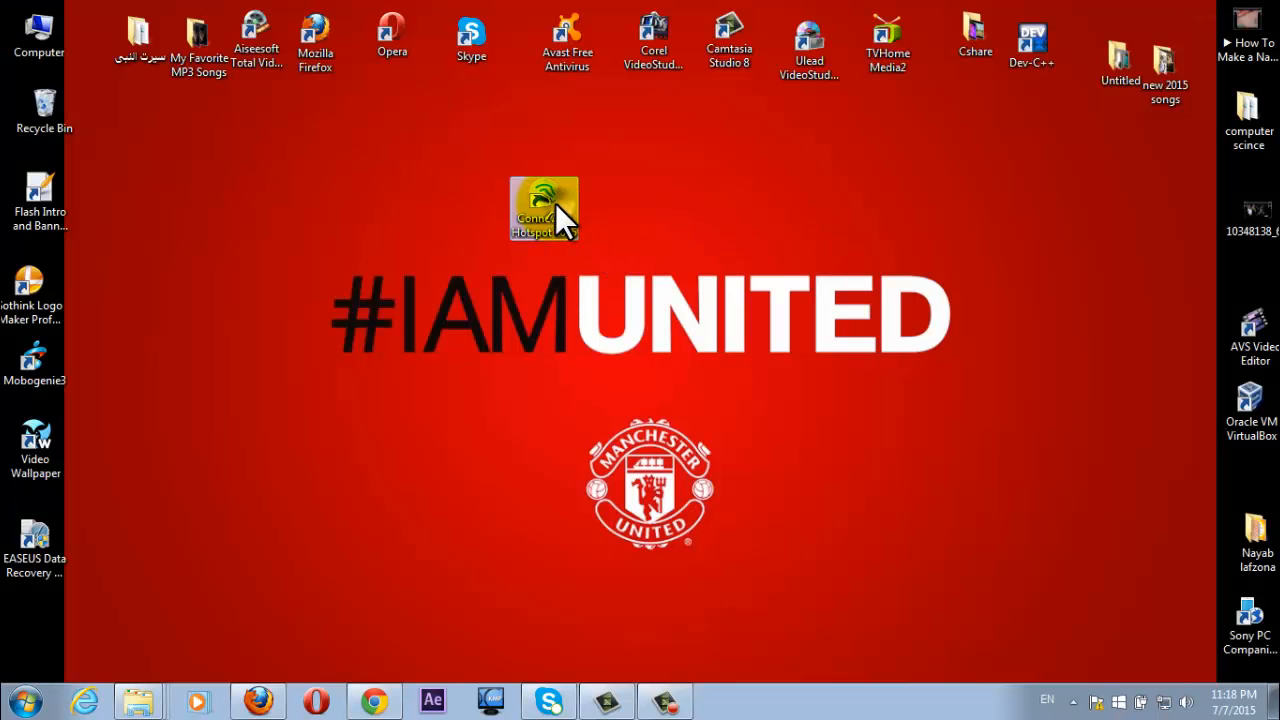
mouse_move(545, 208)
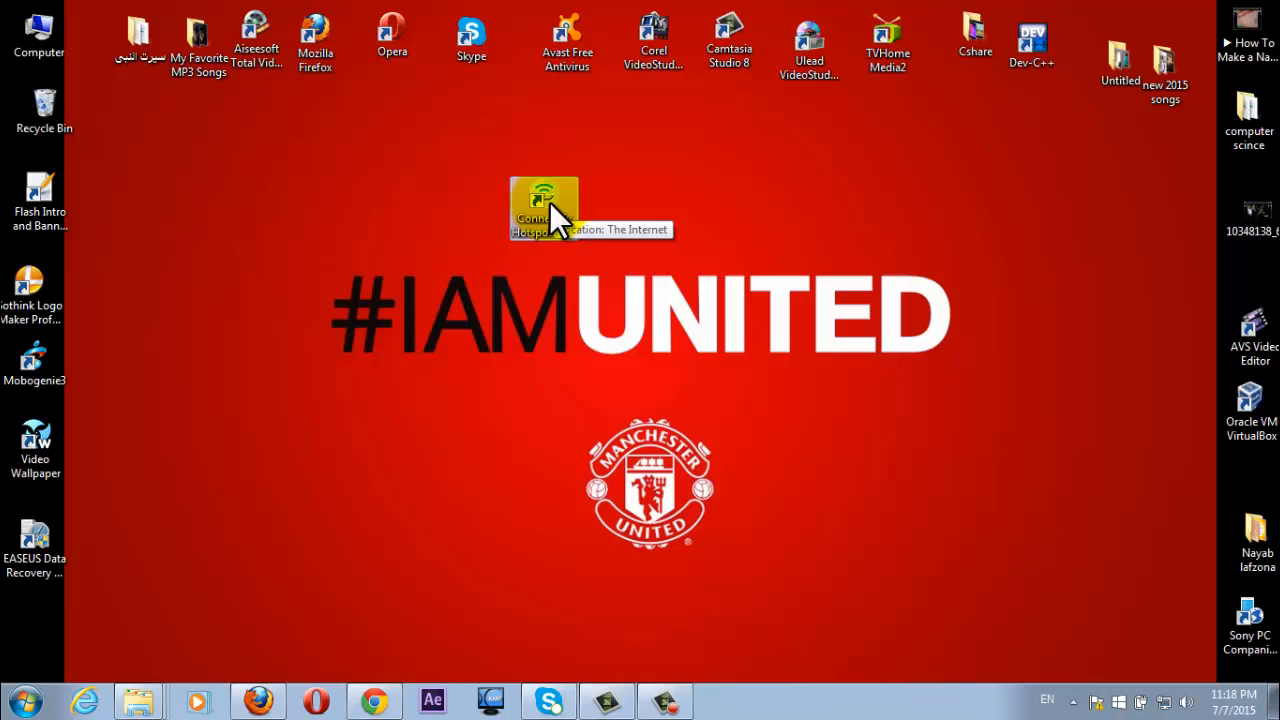
Launch Connectify Hotspot 2015 from its desktop shortcut and close the welcome screen
double_click(544, 207)
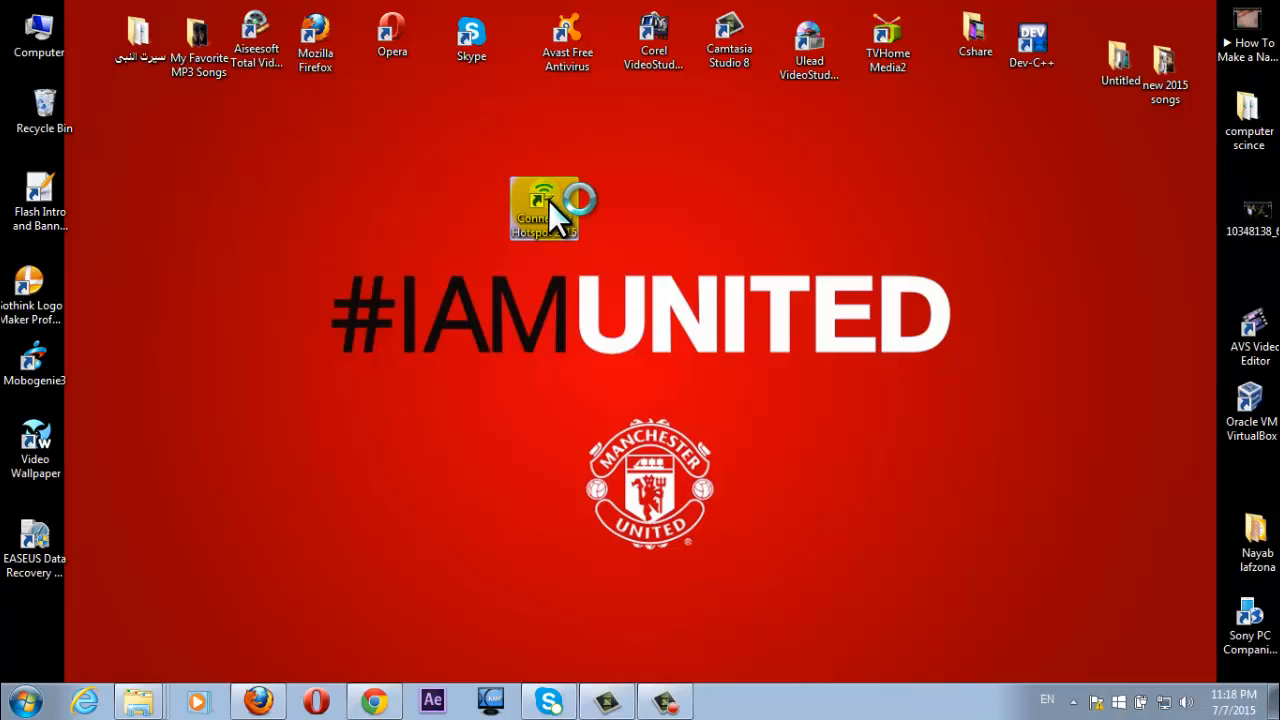
double_click(543, 207)
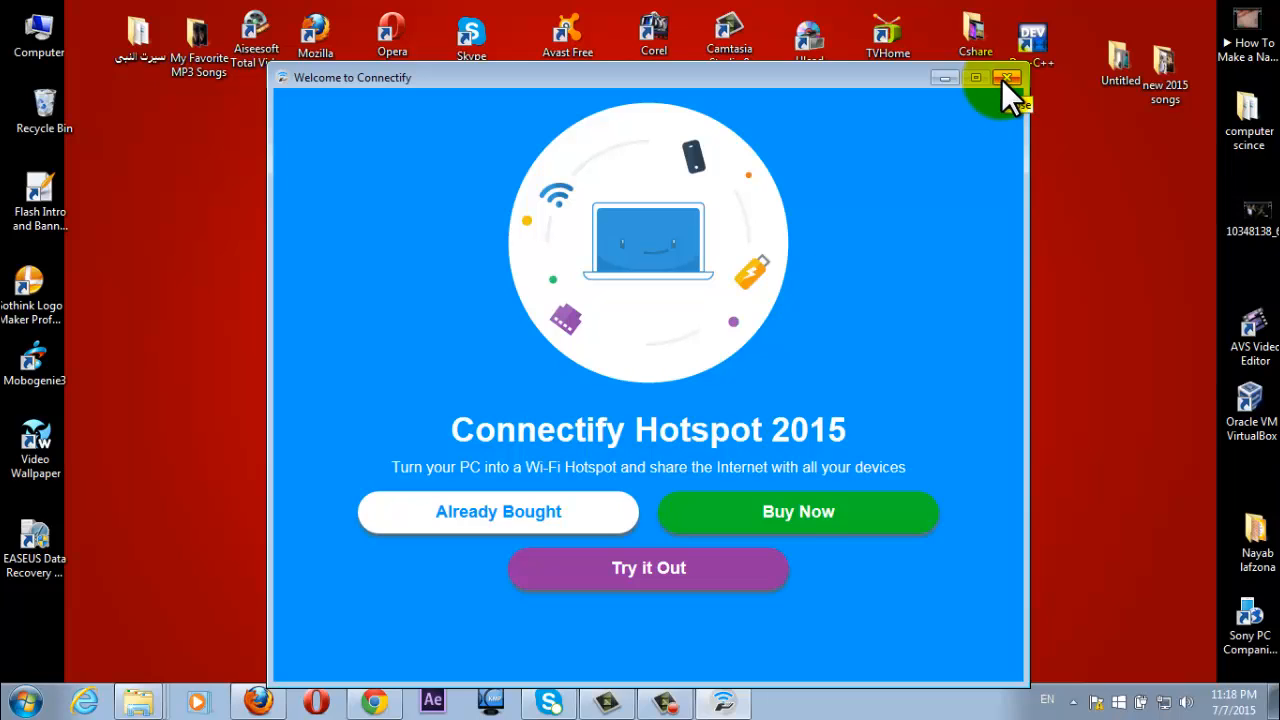
click(1007, 78)
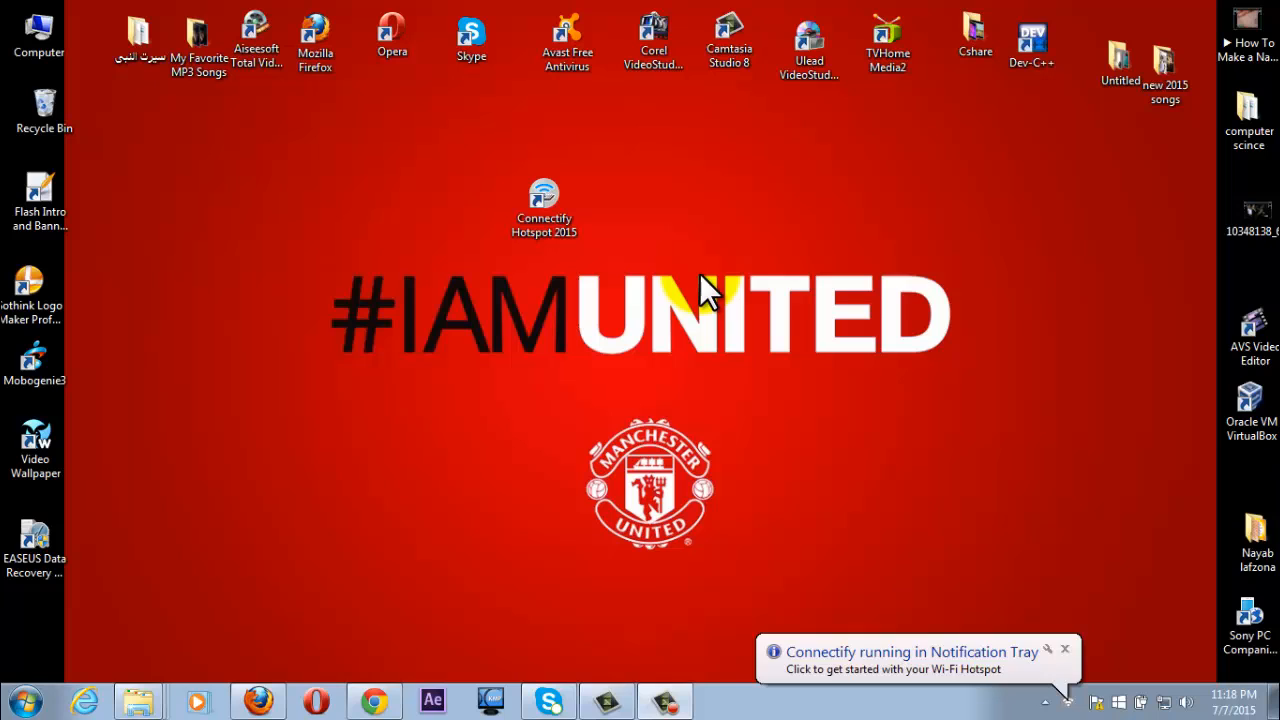
mouse_move(930, 685)
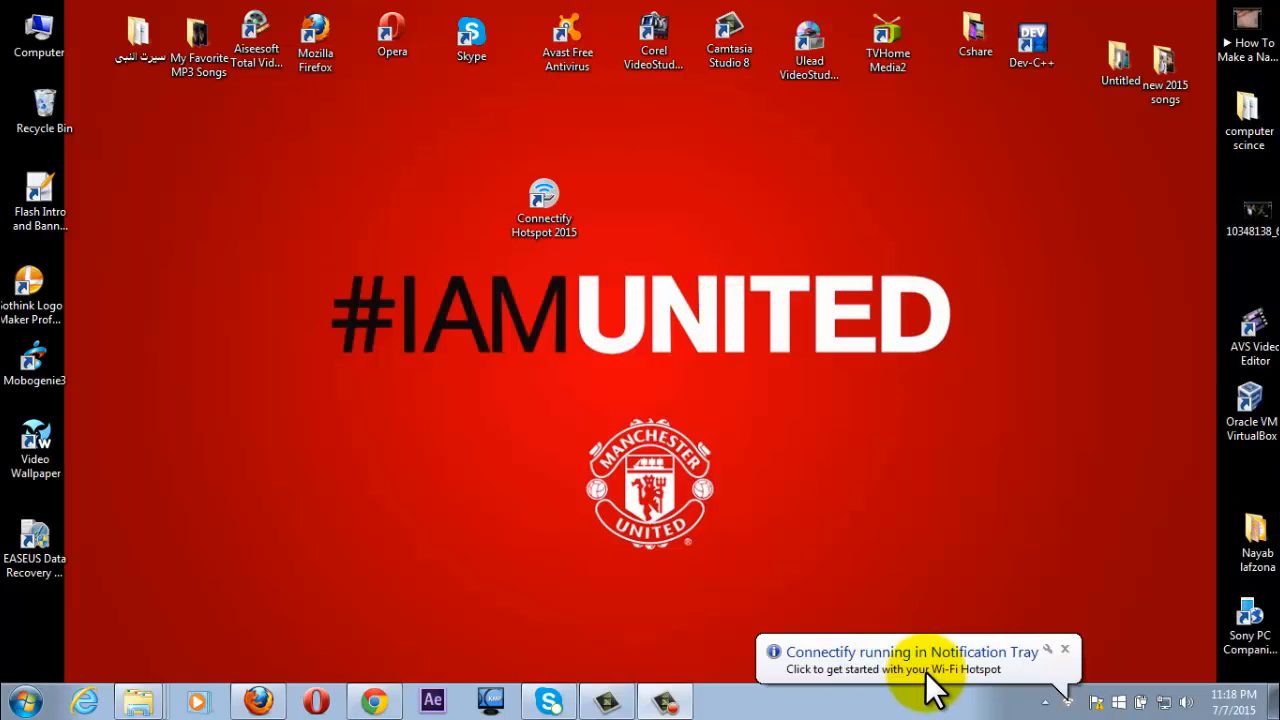
Open Connectify from the tray, centre its window, and share Remote NDIS device #9
click(910, 651)
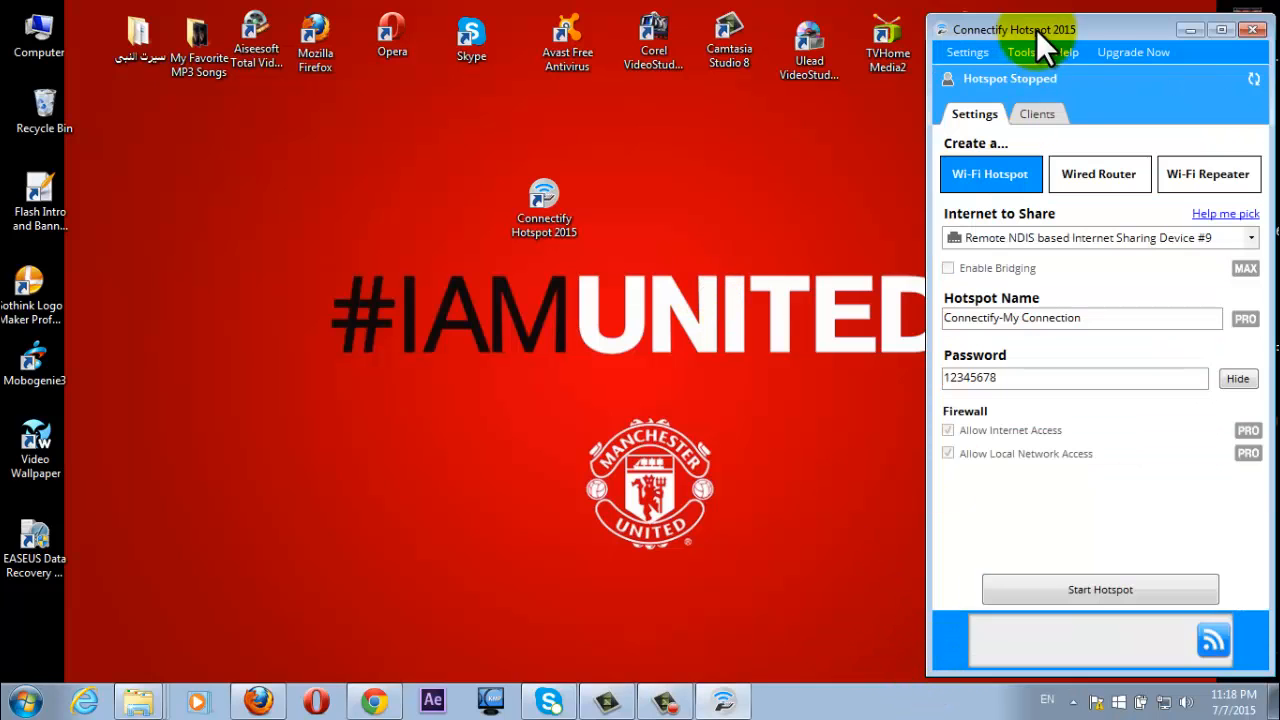
drag(1015, 29, 725, 61)
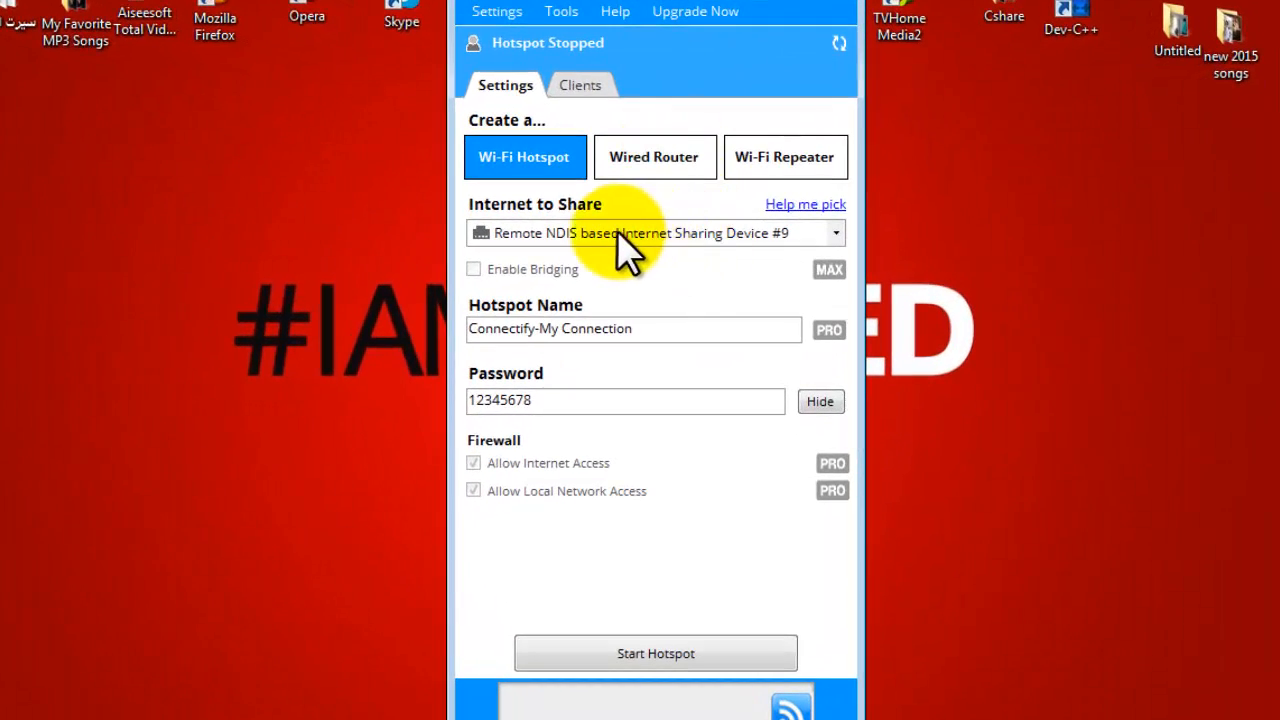
click(834, 232)
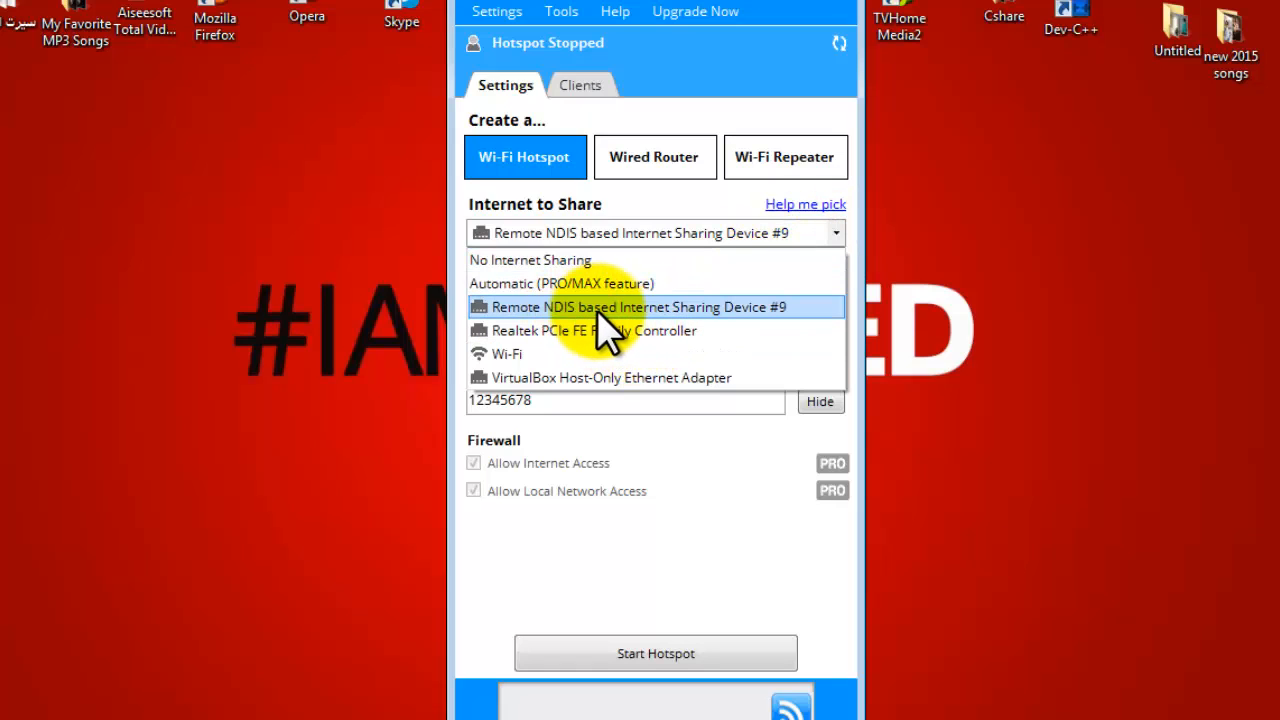
mouse_move(750, 330)
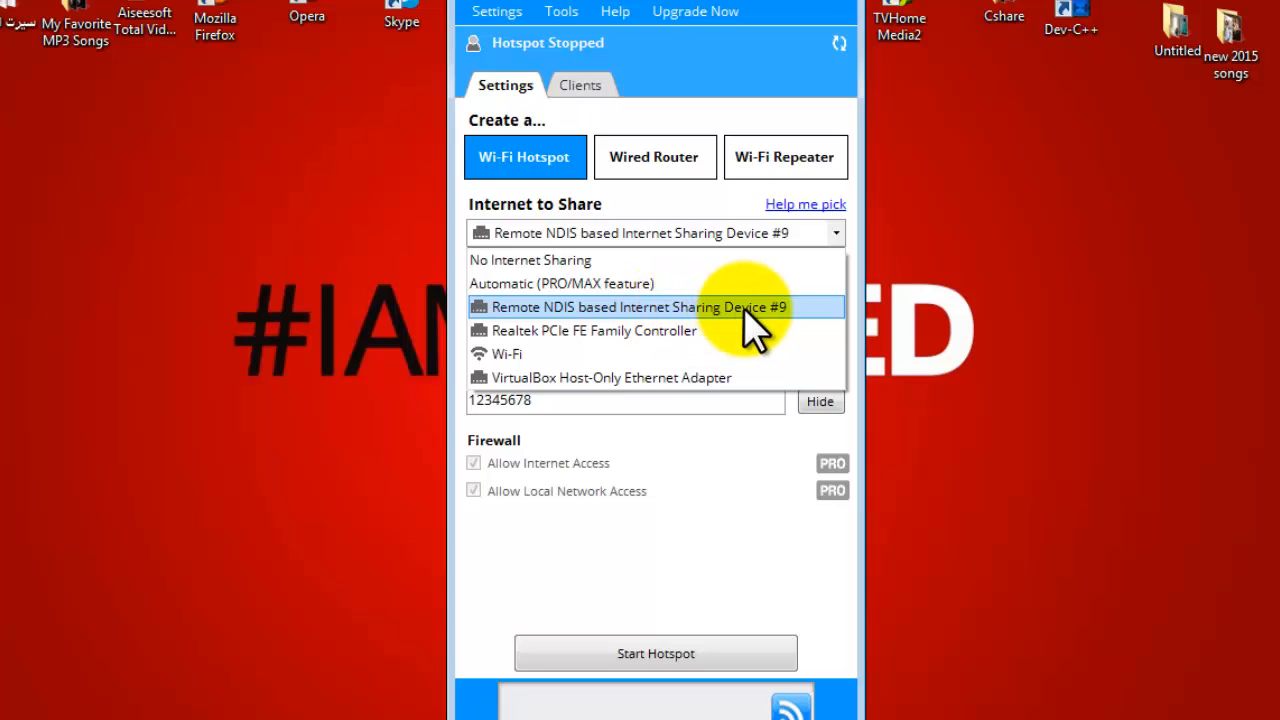
click(635, 307)
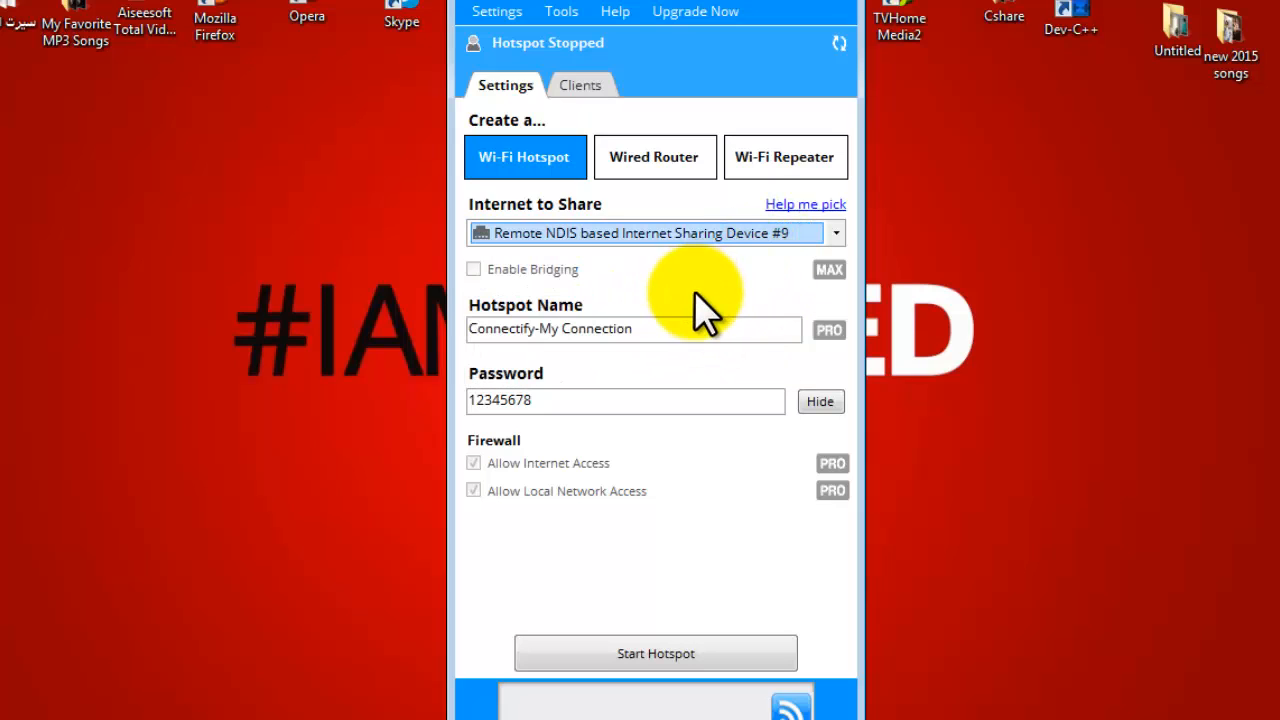
click(645, 328)
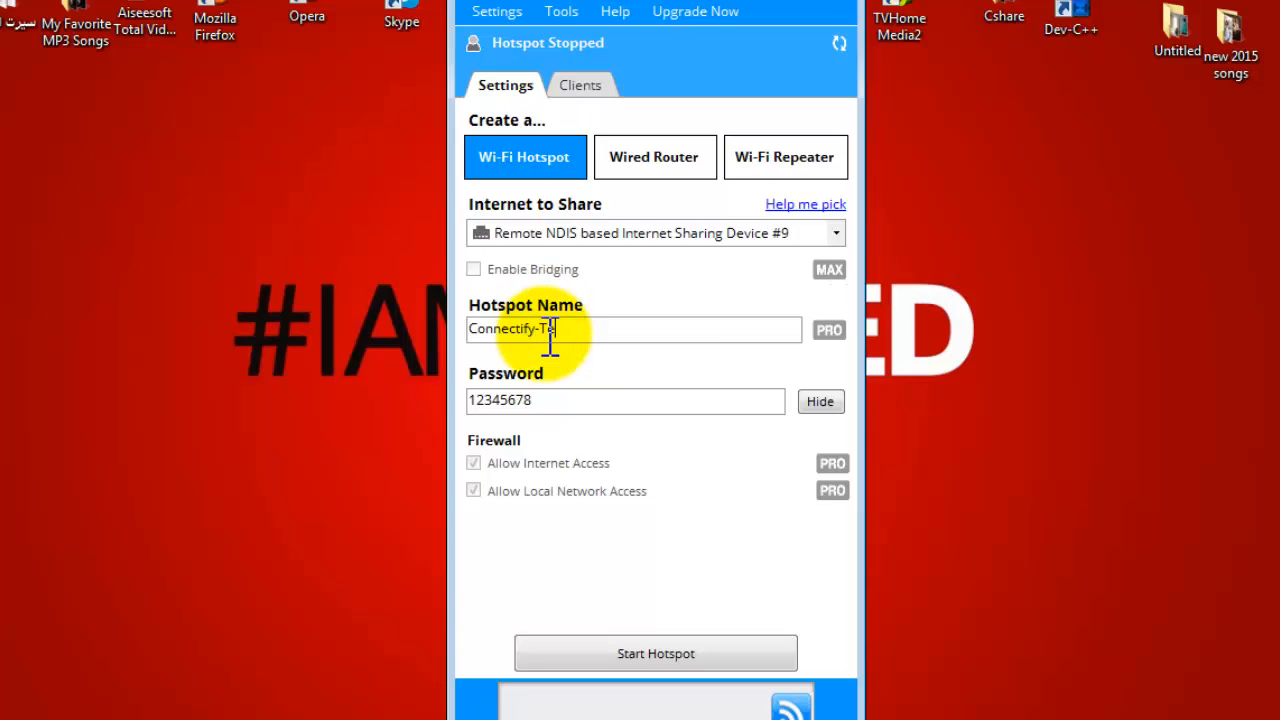
Enter 'Tech Zaada' after the fixed Connectify- prefix in the hotspot name
text(ech)
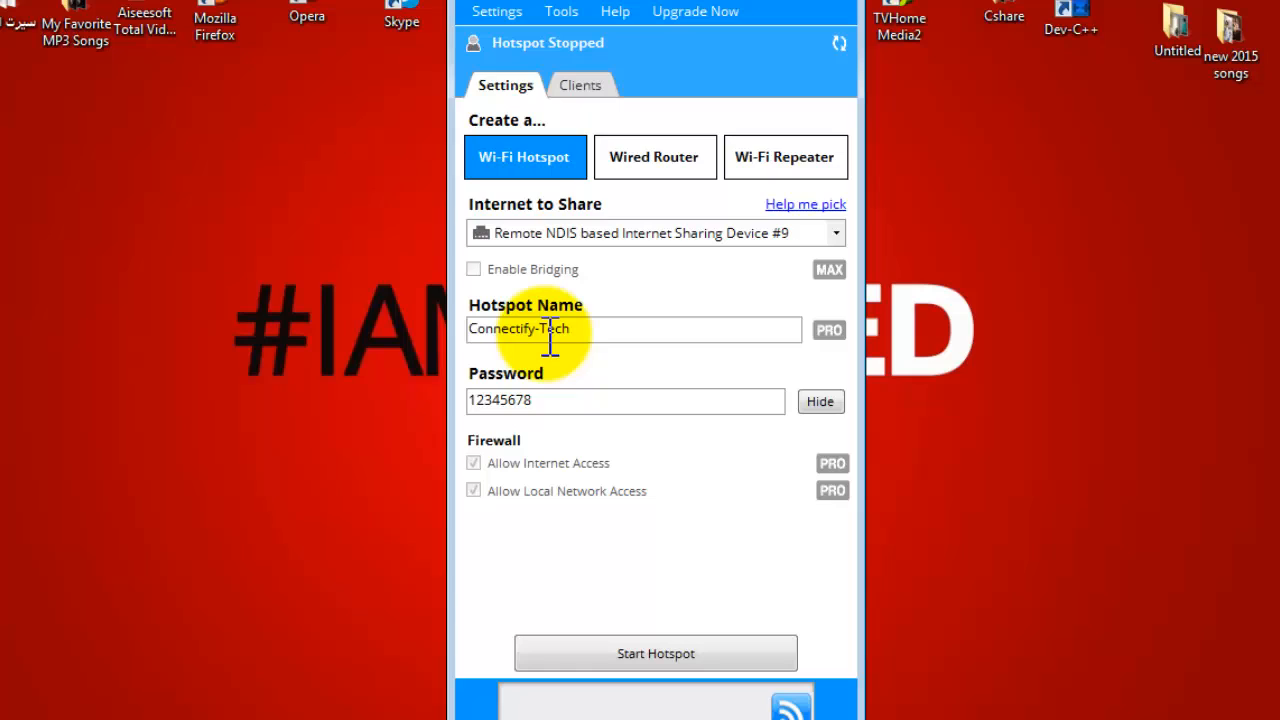
text(Zaada)
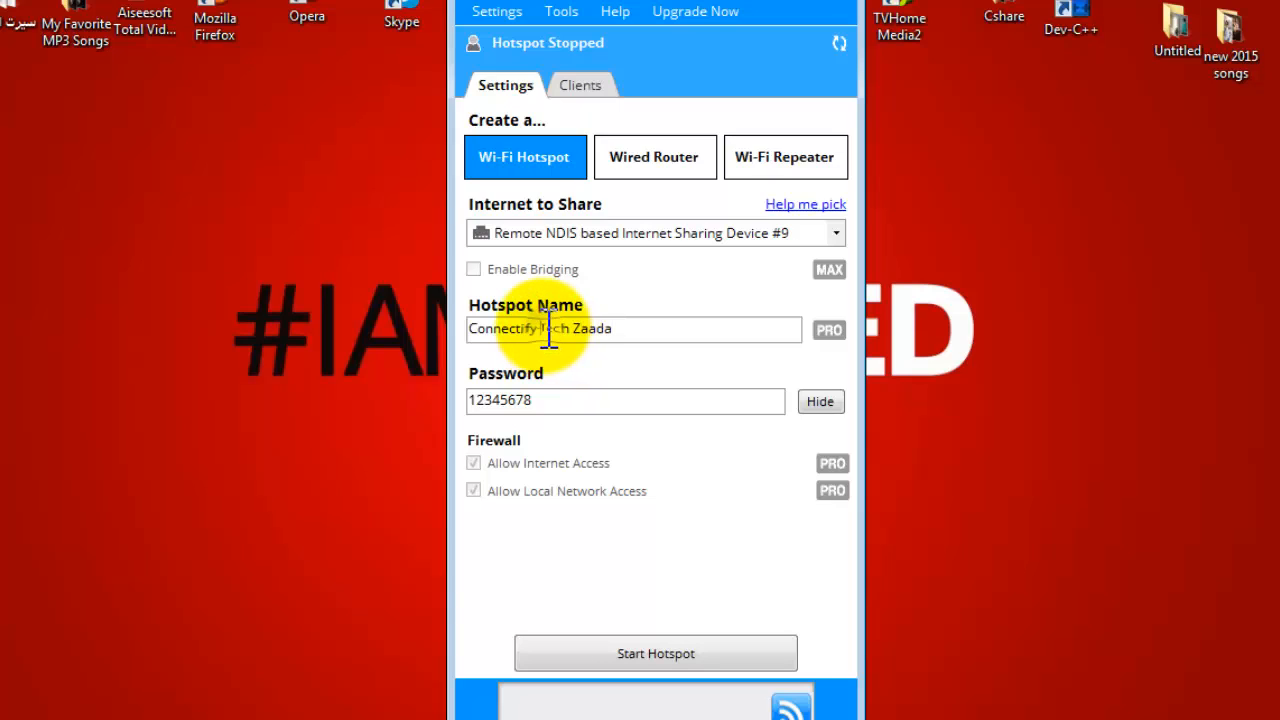
double_click(503, 328)
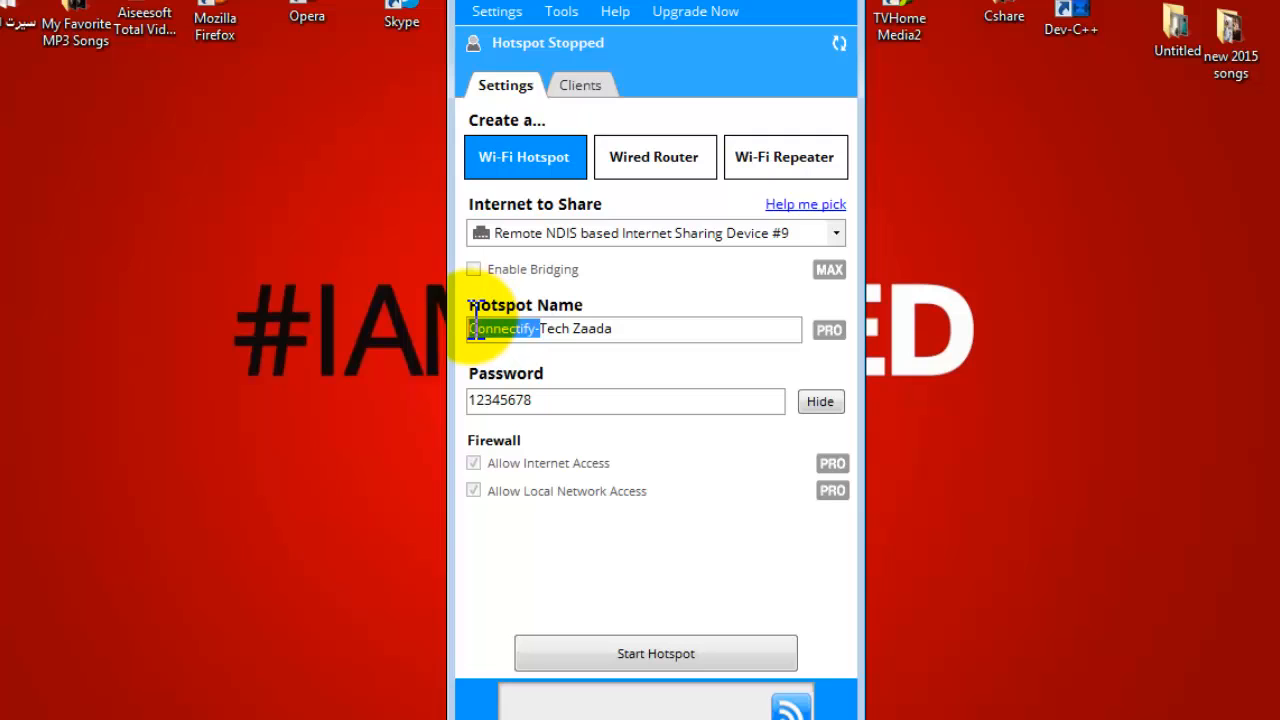
mouse_move(655, 215)
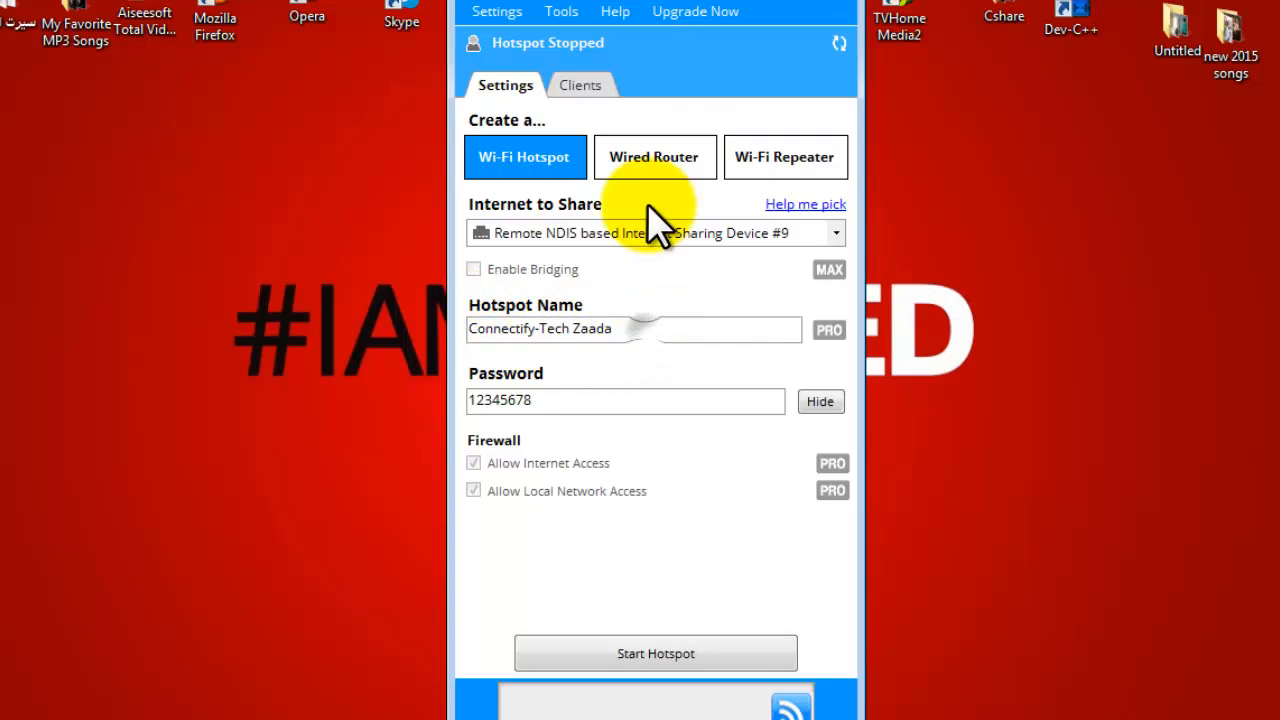
mouse_move(625, 335)
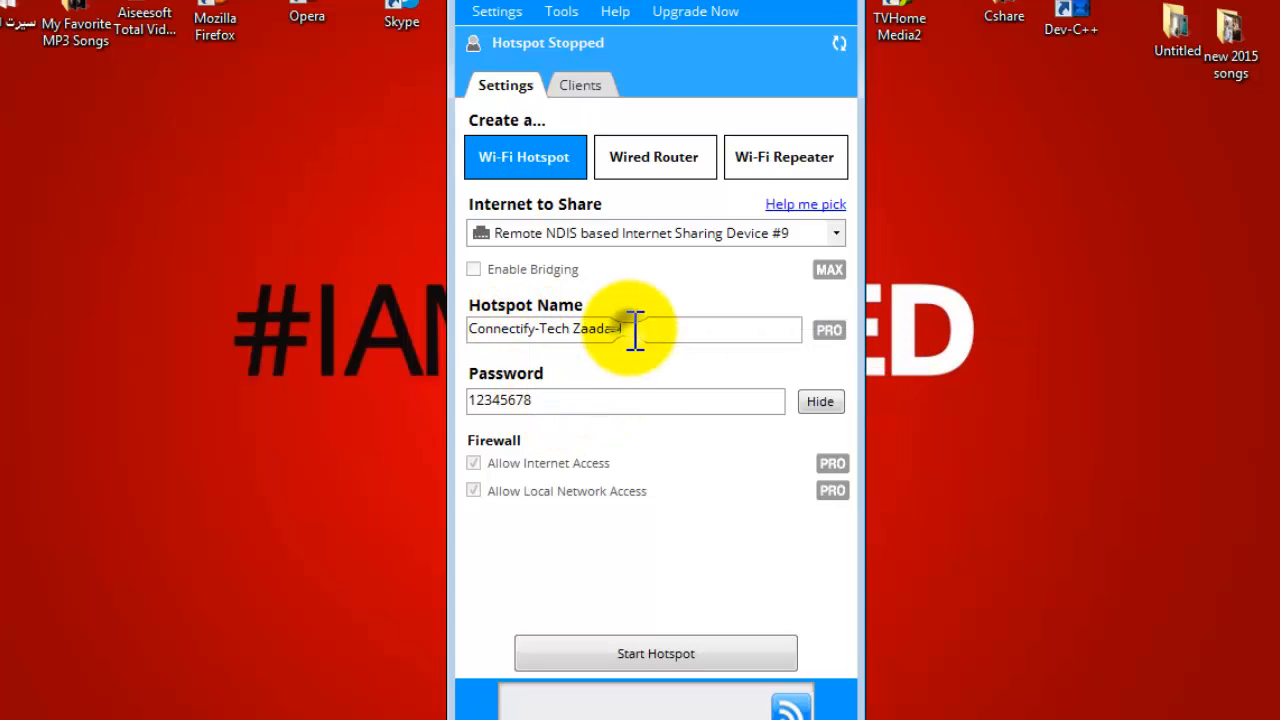
double_click(576, 328)
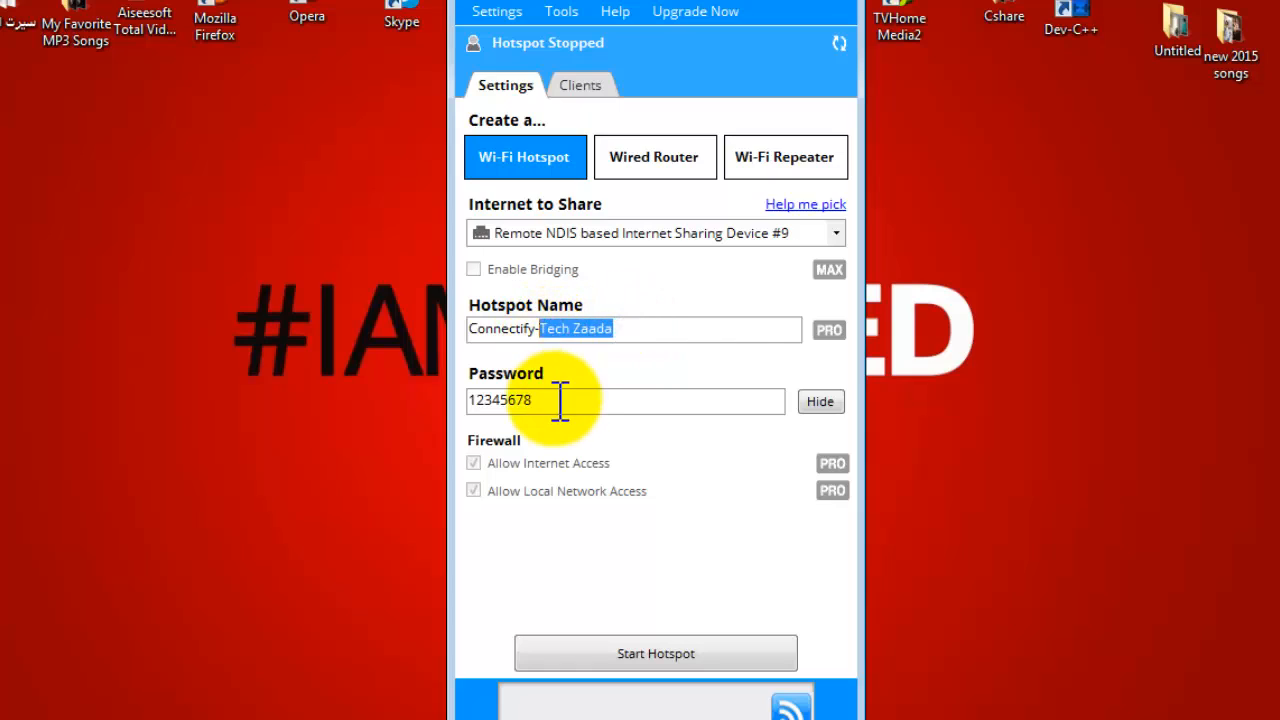
click(500, 399)
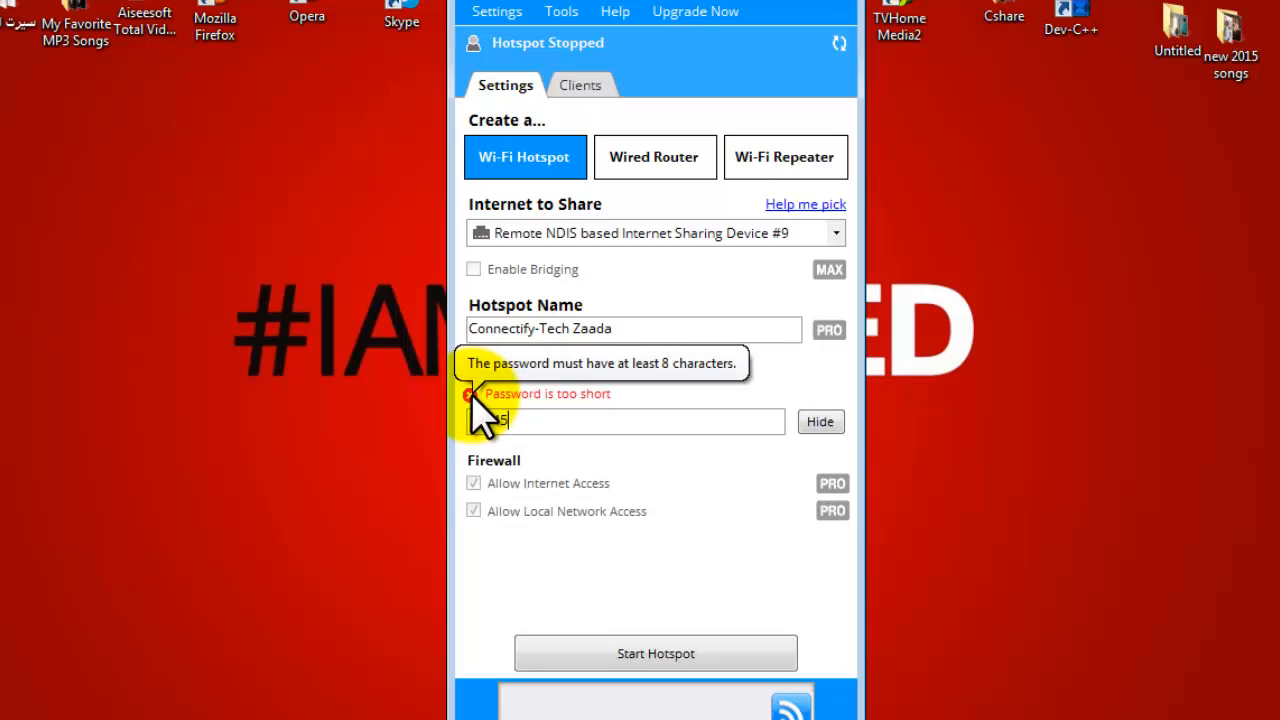
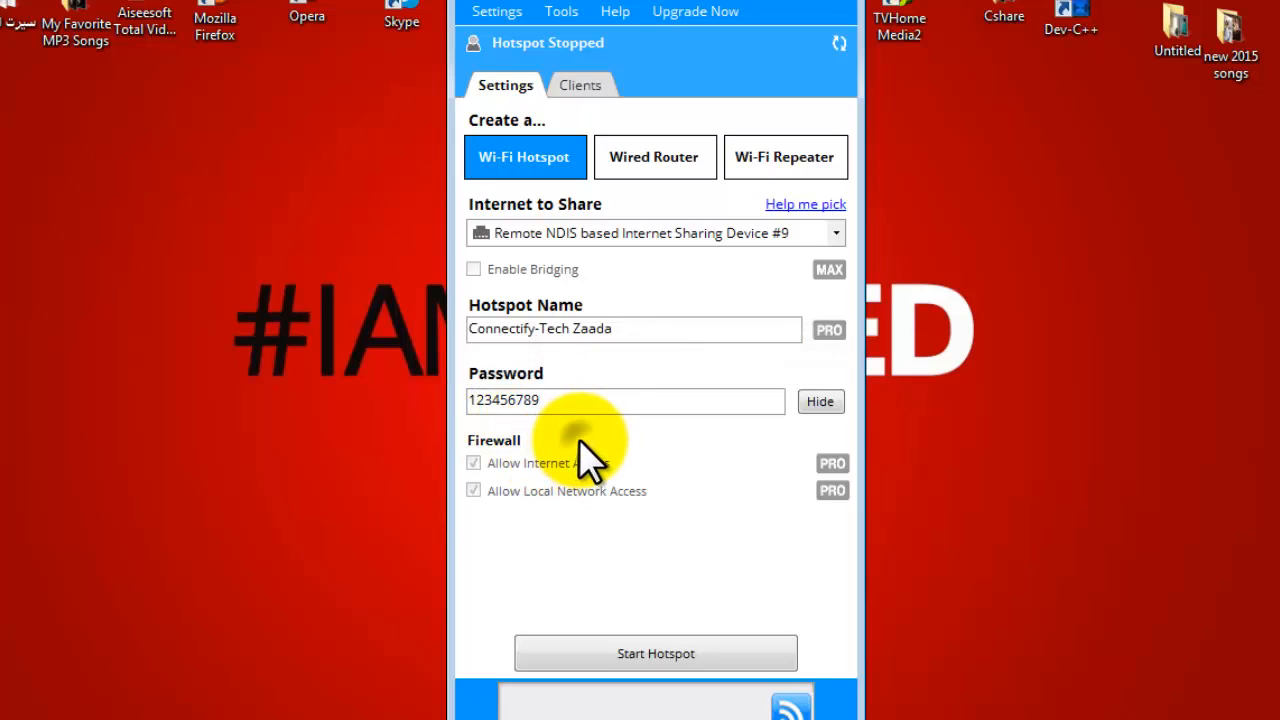
mouse_move(655, 653)
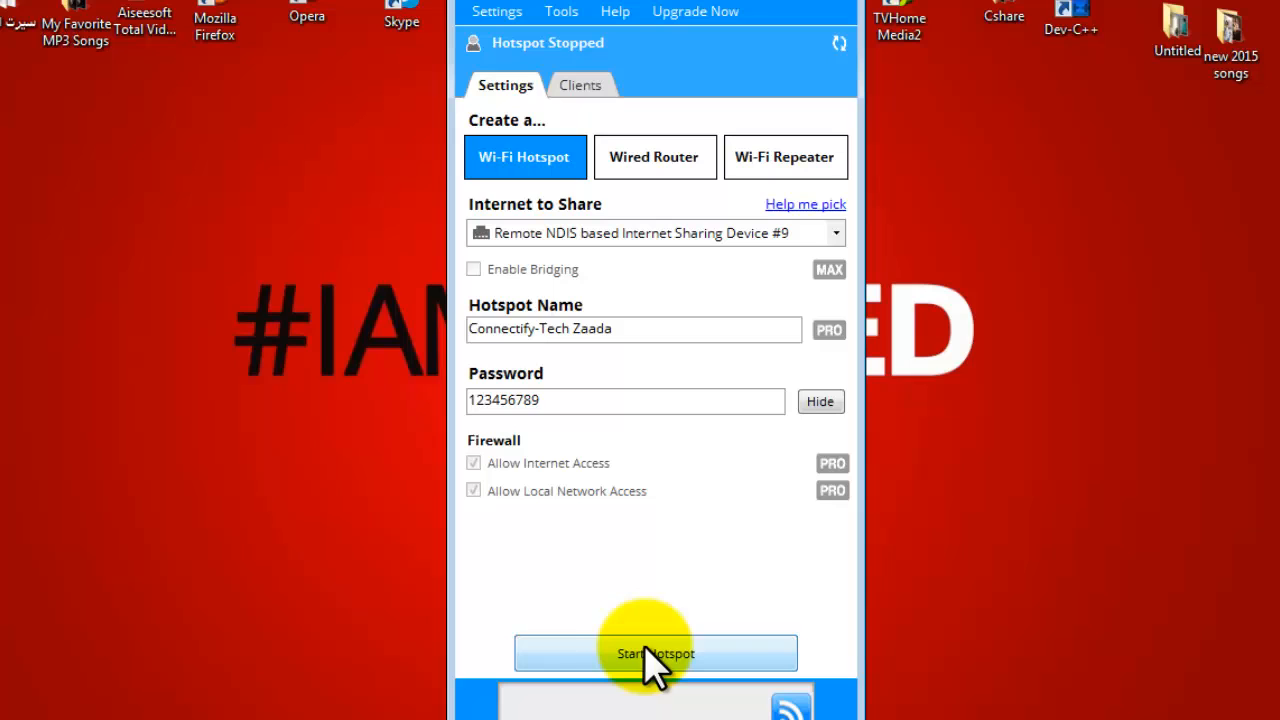
Start the Connectify-Tech Zaada hotspot and shift its window slightly left
click(655, 652)
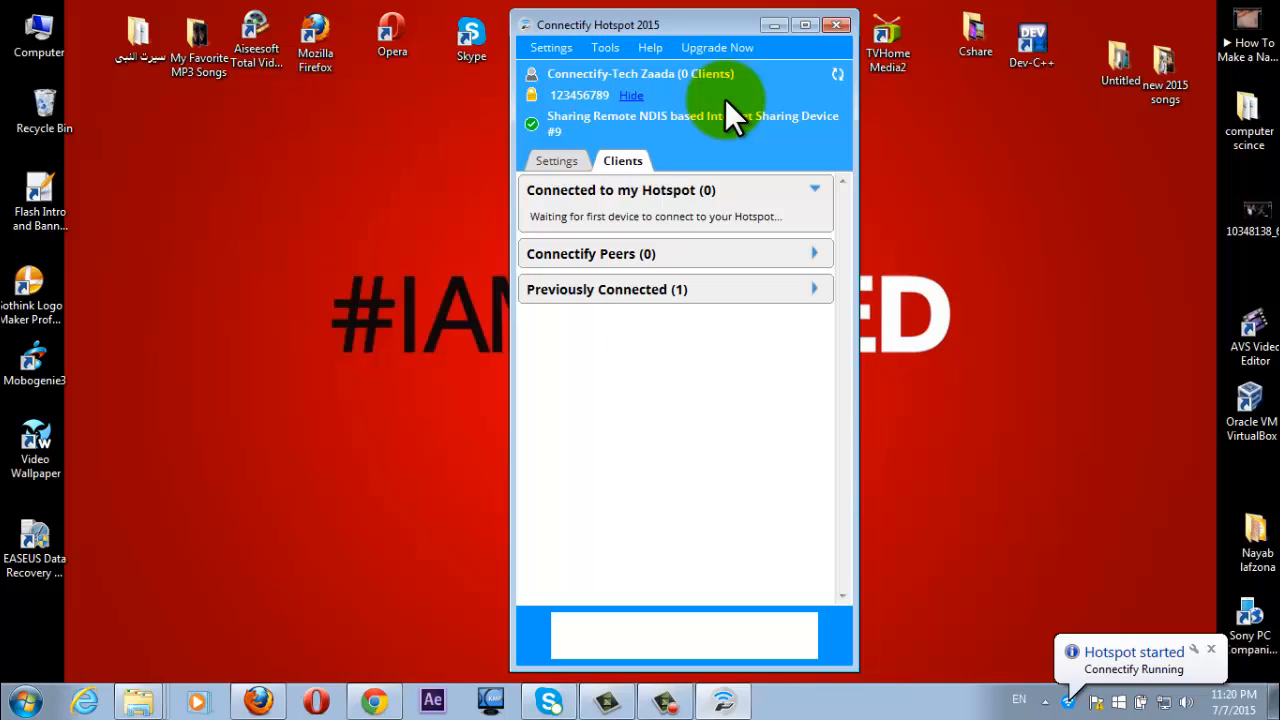
mouse_move(660, 35)
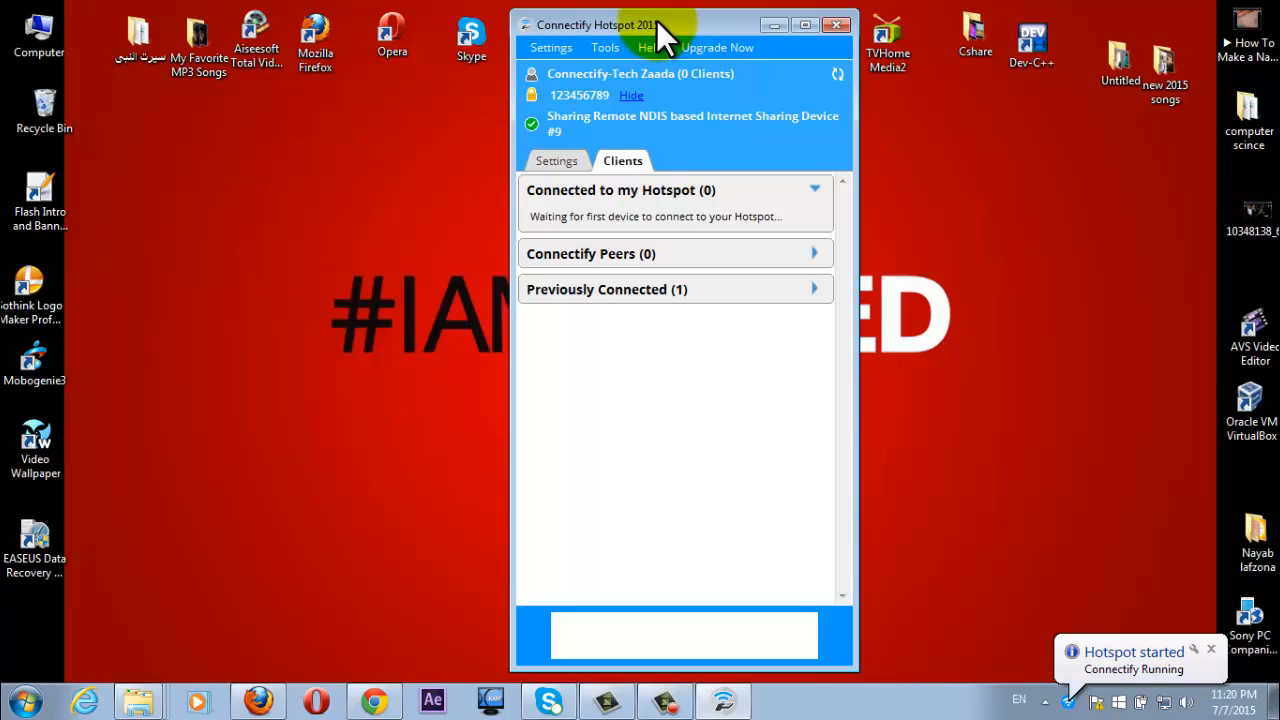
drag(670, 25, 625, 25)
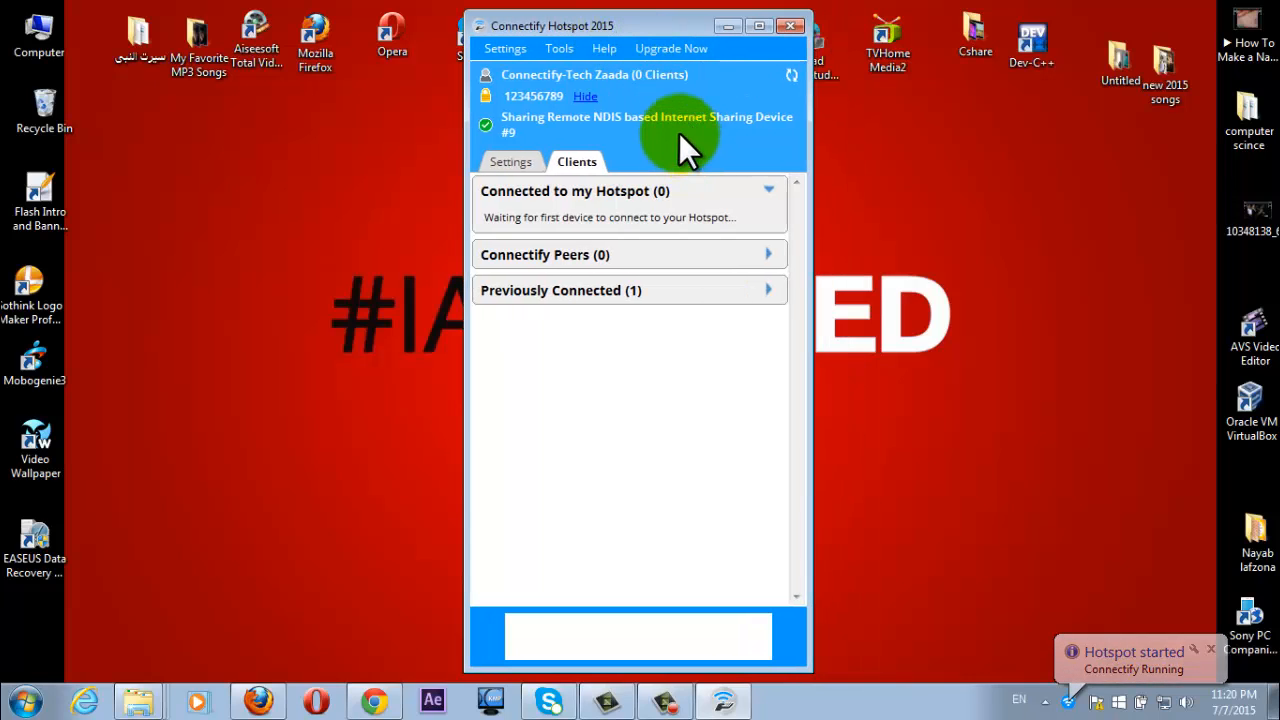
mouse_move(650, 125)
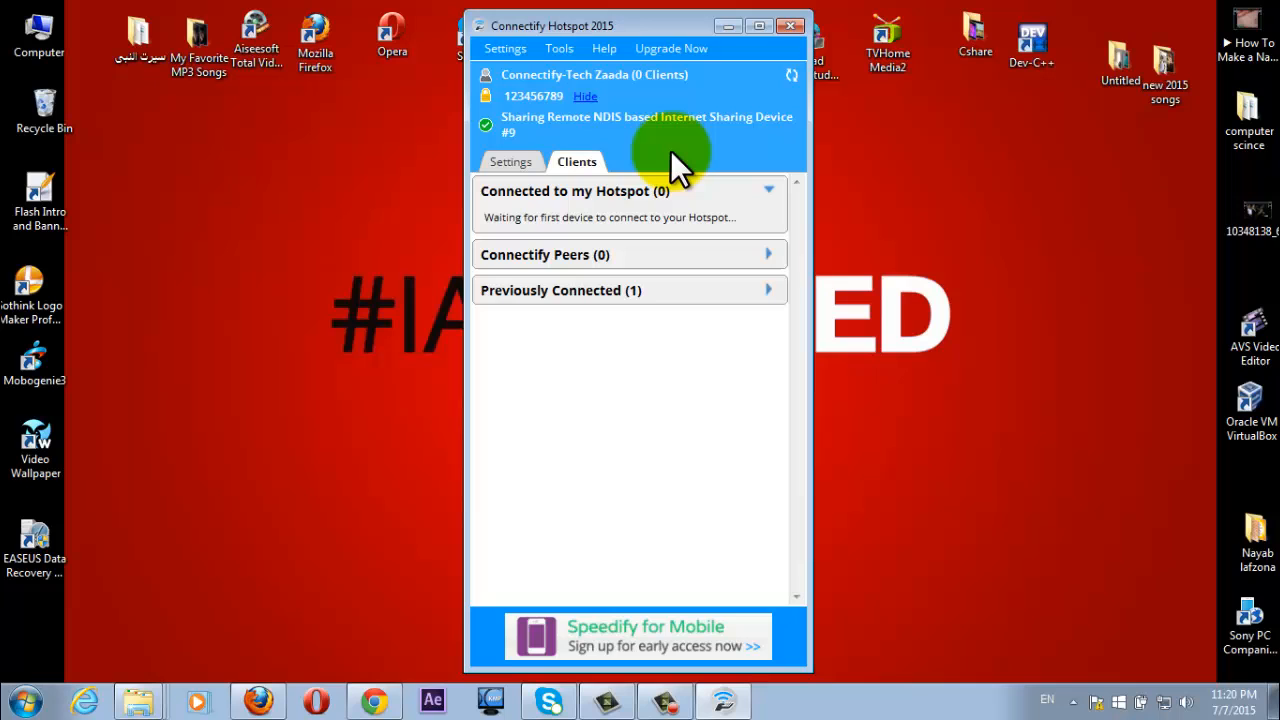
mouse_move(678, 175)
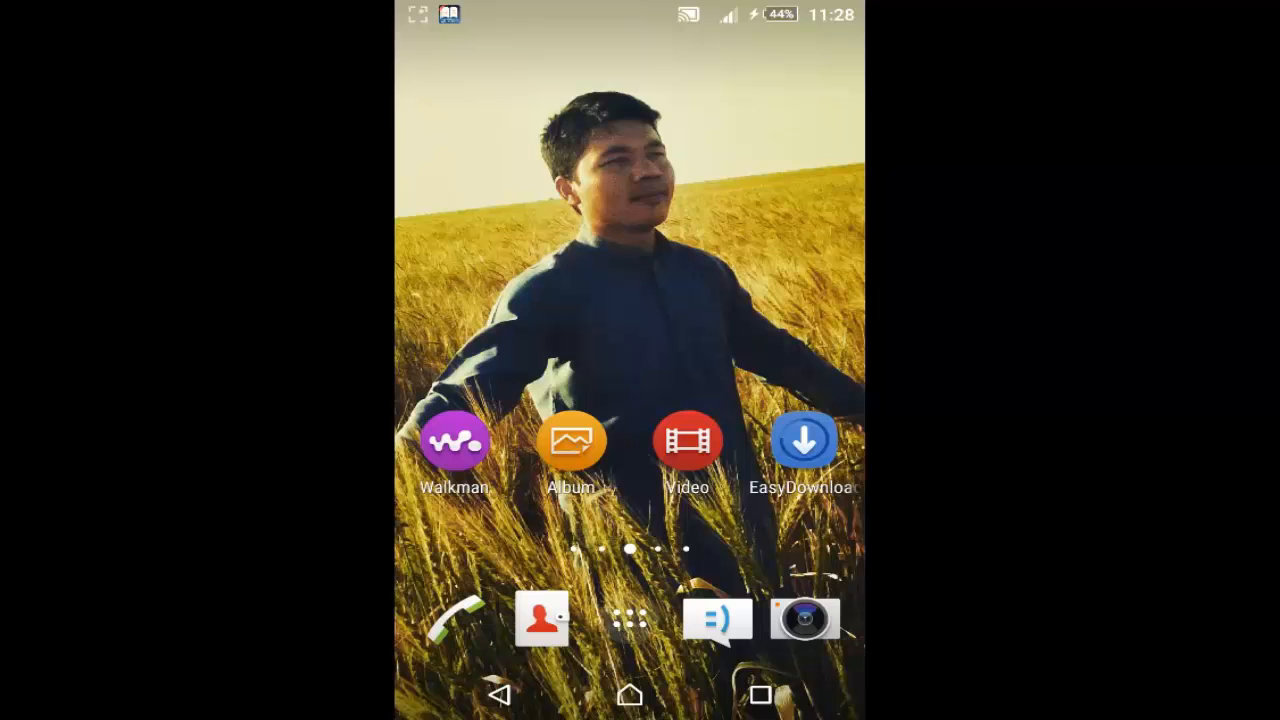
On the phone, open Settings > Wi-Fi and switch Wi-Fi on
click(628, 615)
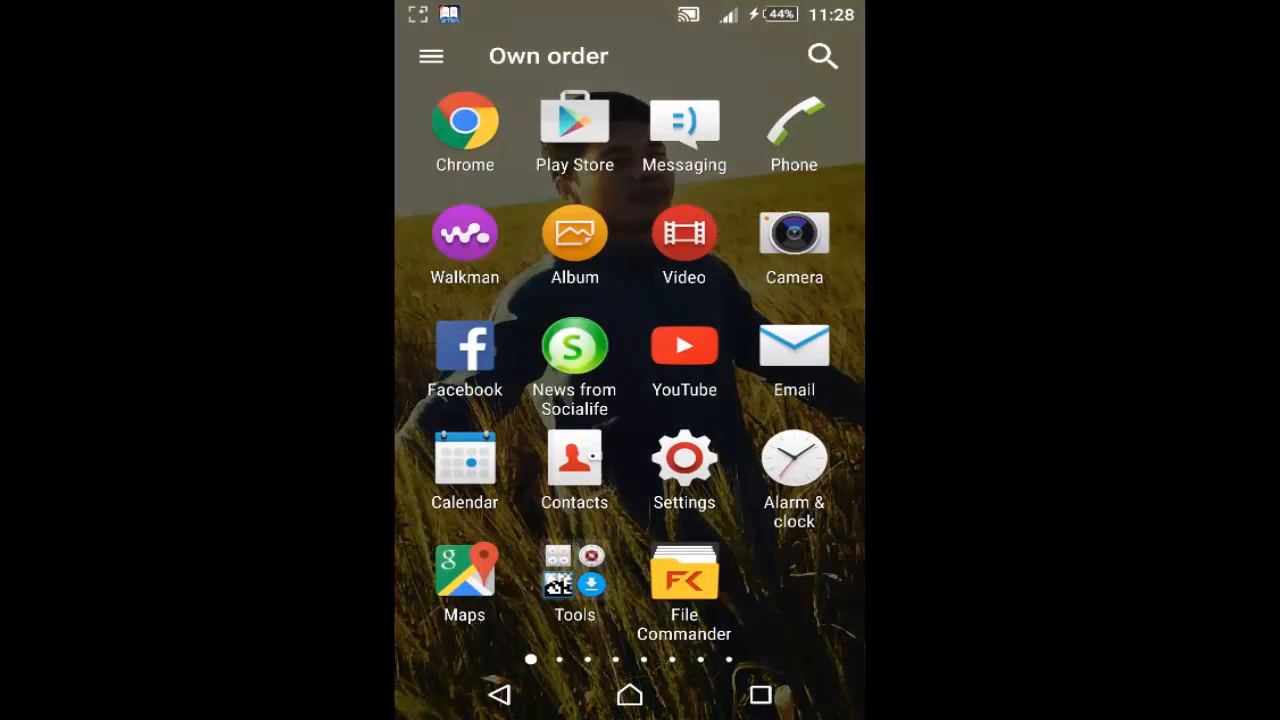
click(684, 460)
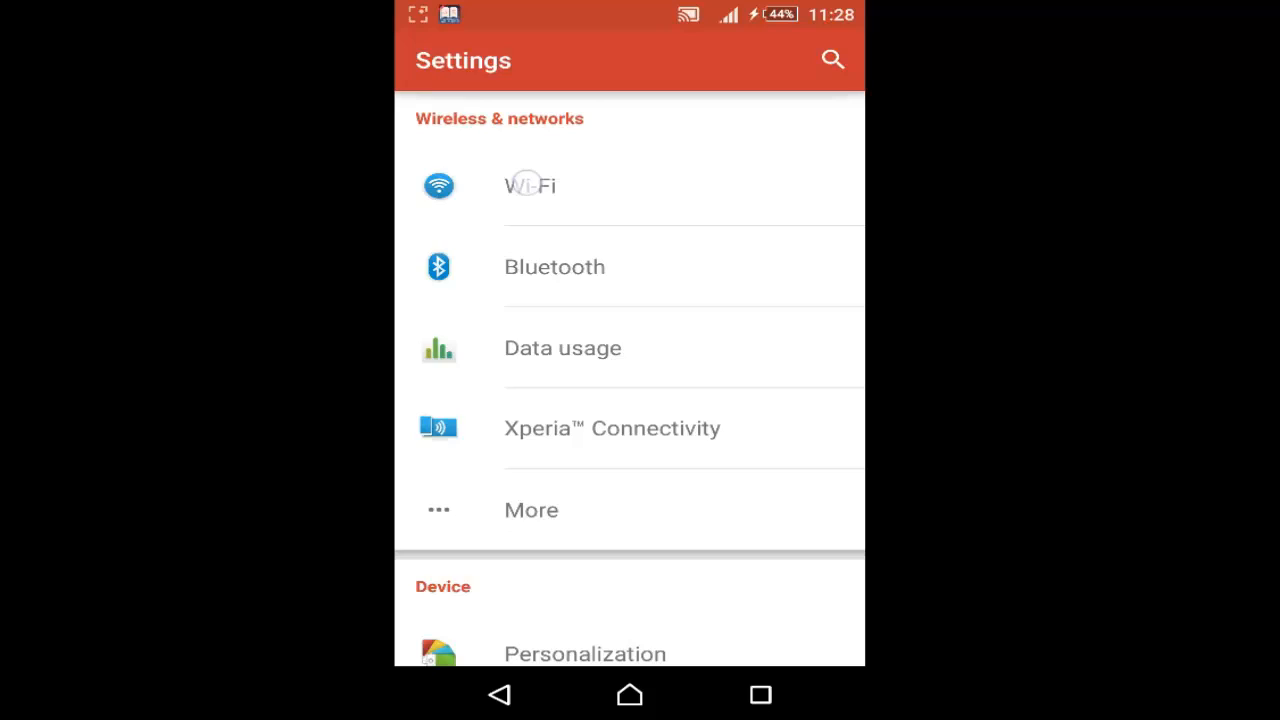
click(530, 185)
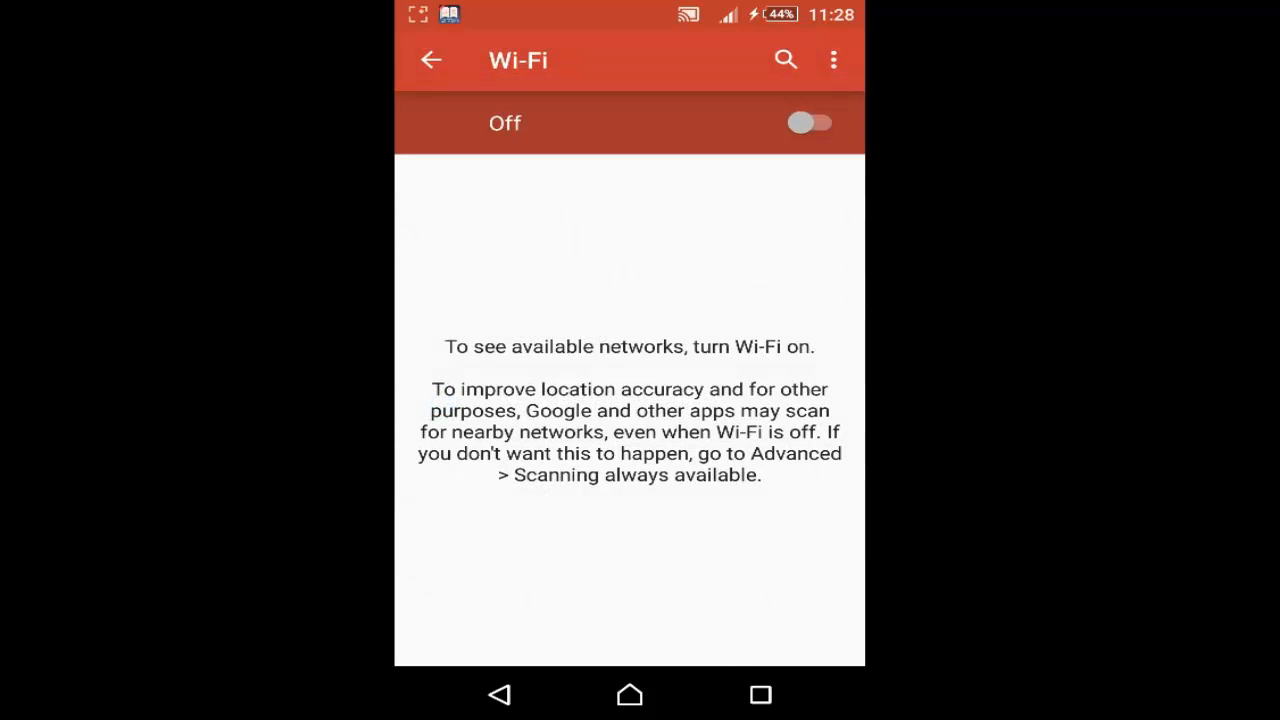
click(810, 122)
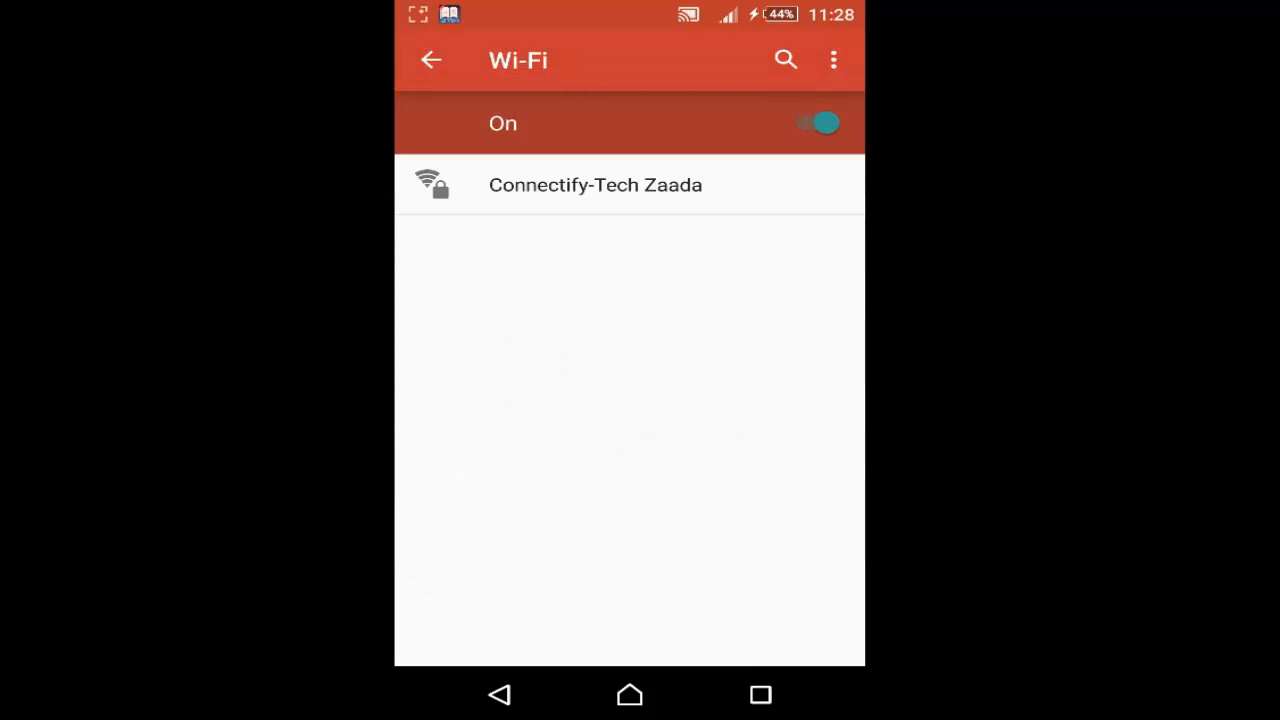
drag(605, 325, 640, 555)
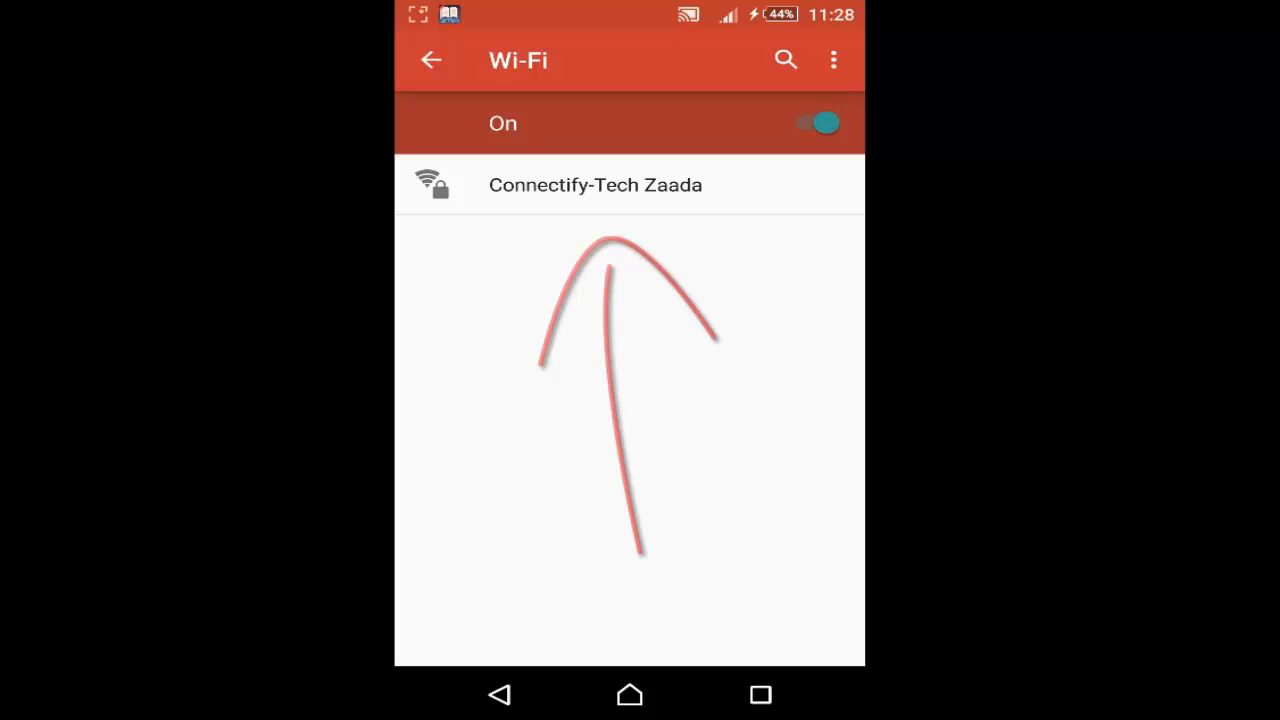
Join Connectify-Tech Zaada with its numeric password, then go to the home screen
click(595, 184)
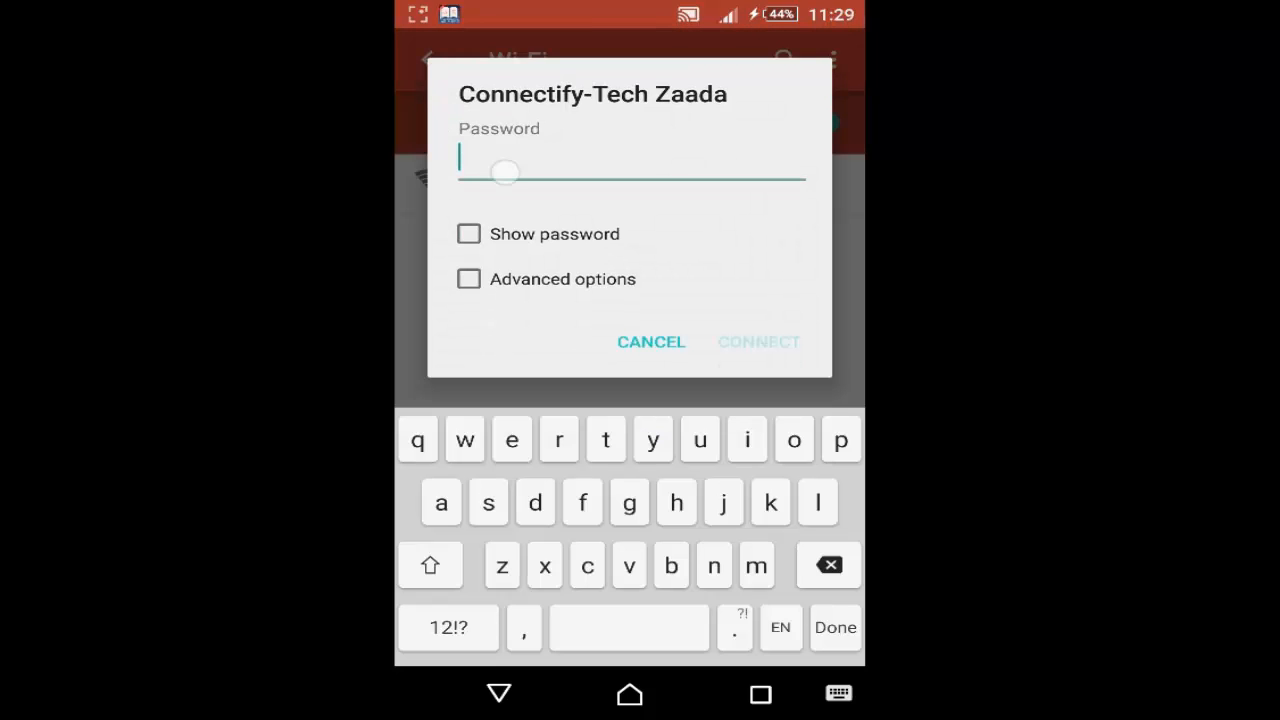
click(448, 628)
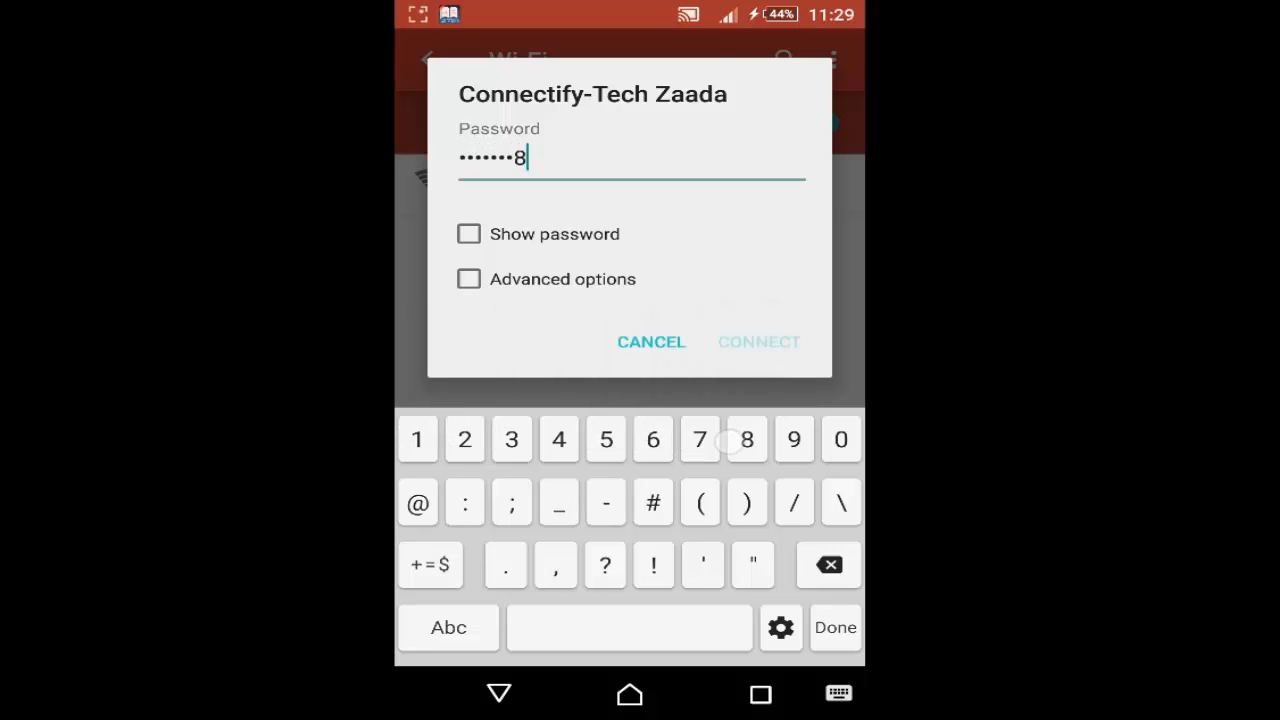
click(759, 342)
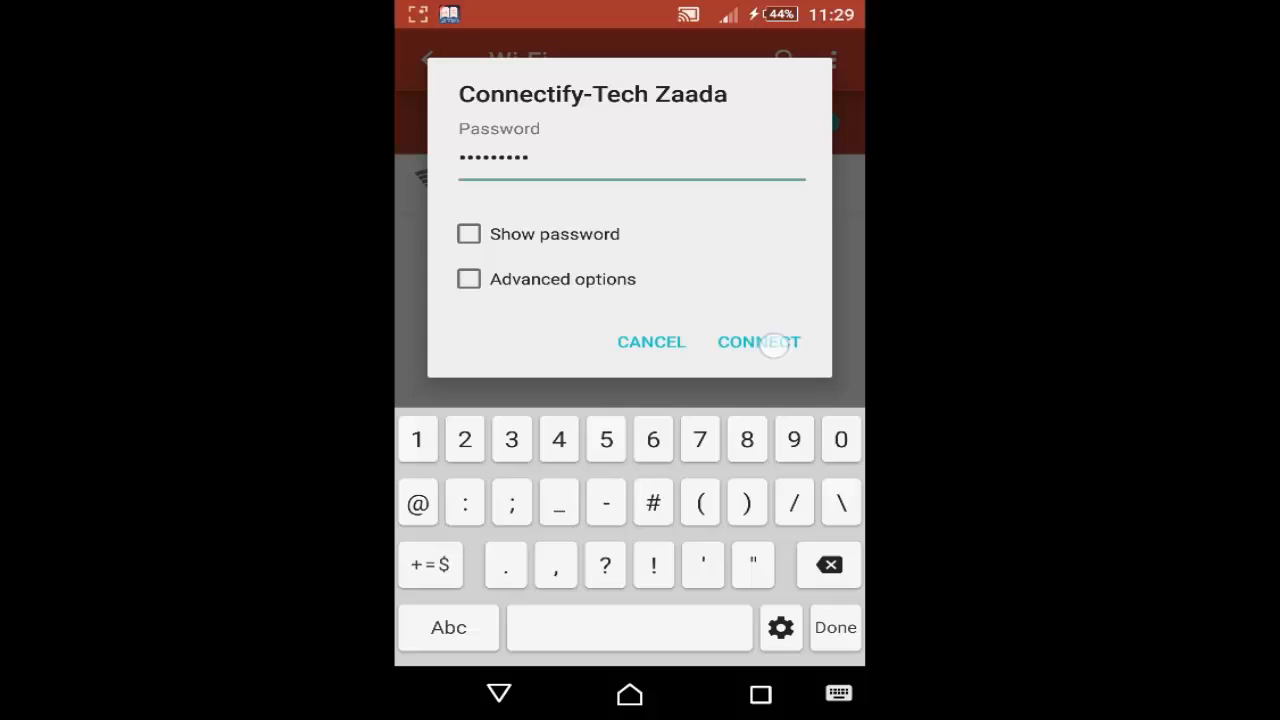
click(759, 341)
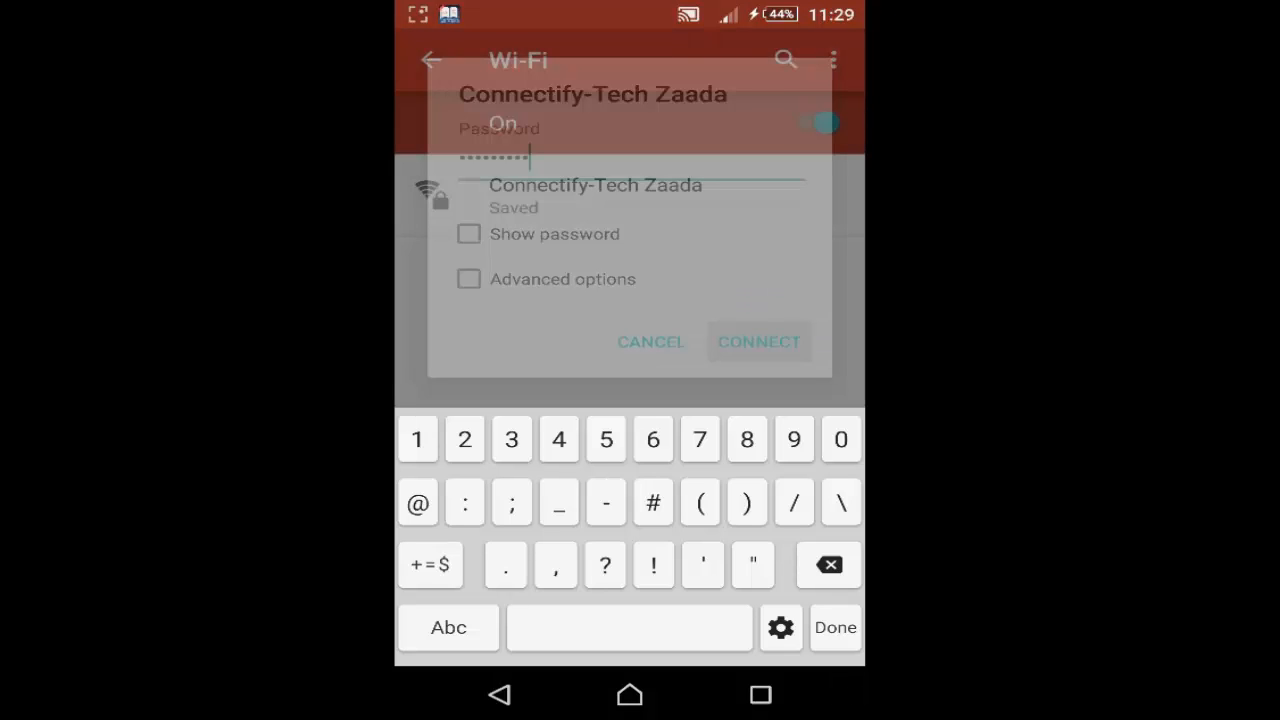
click(759, 341)
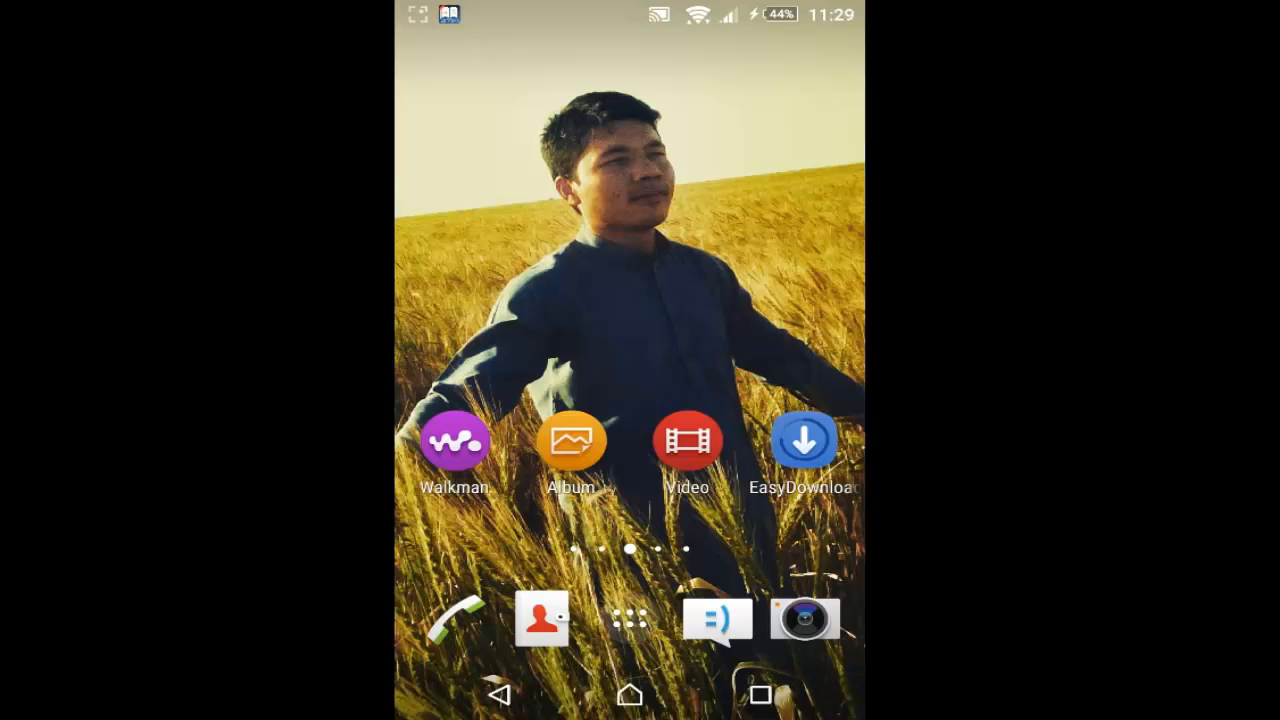
Launch Facebook from the app drawer and scroll through the news feed
click(630, 617)
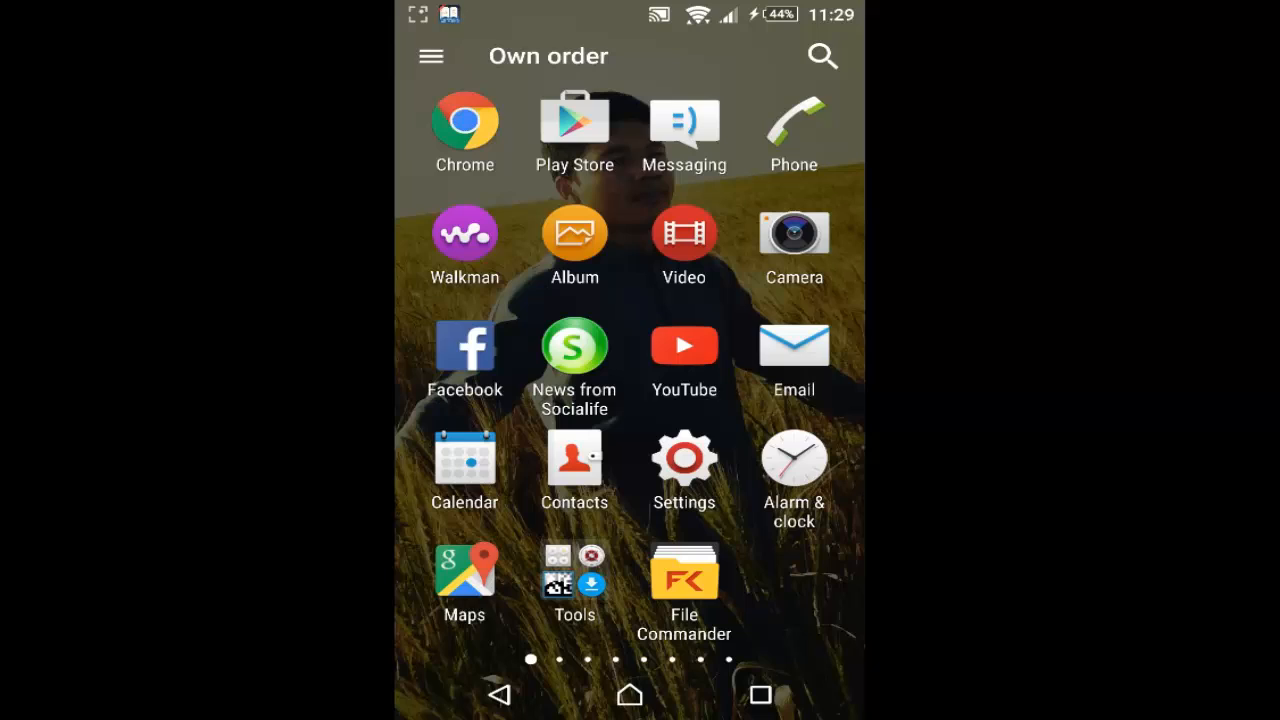
click(464, 345)
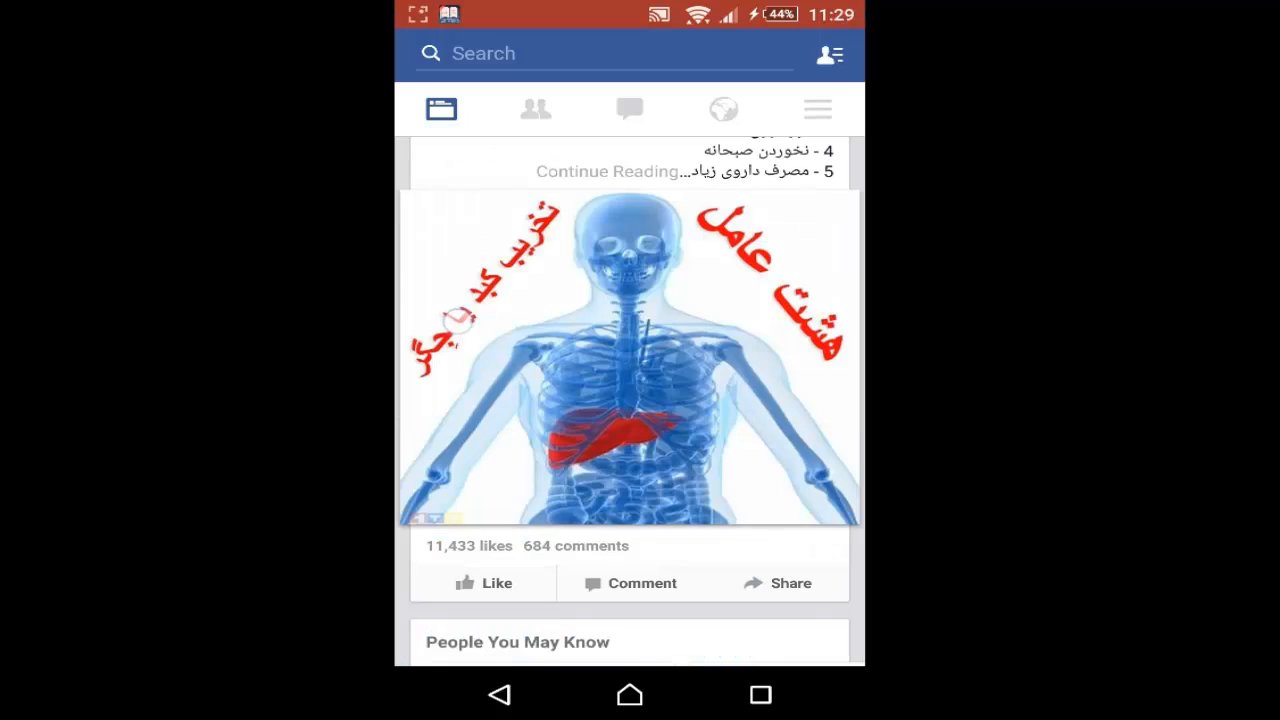
scroll(down, 3)
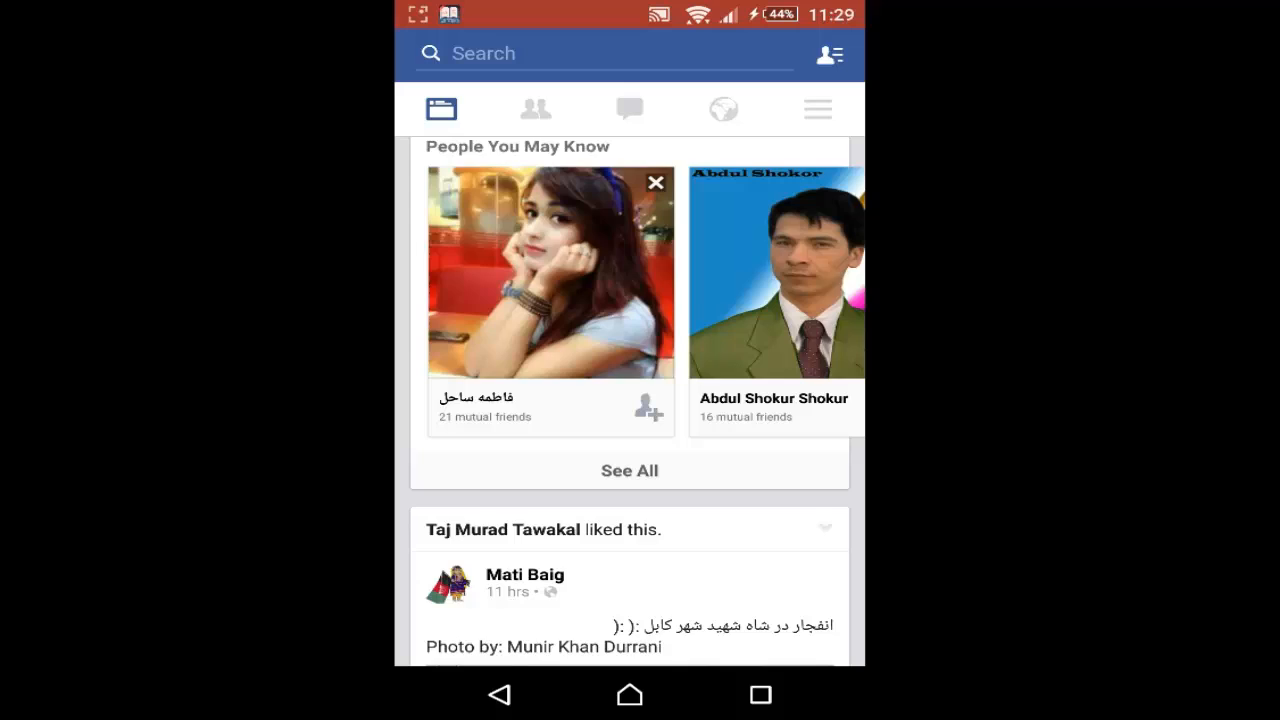
scroll(down, 3)
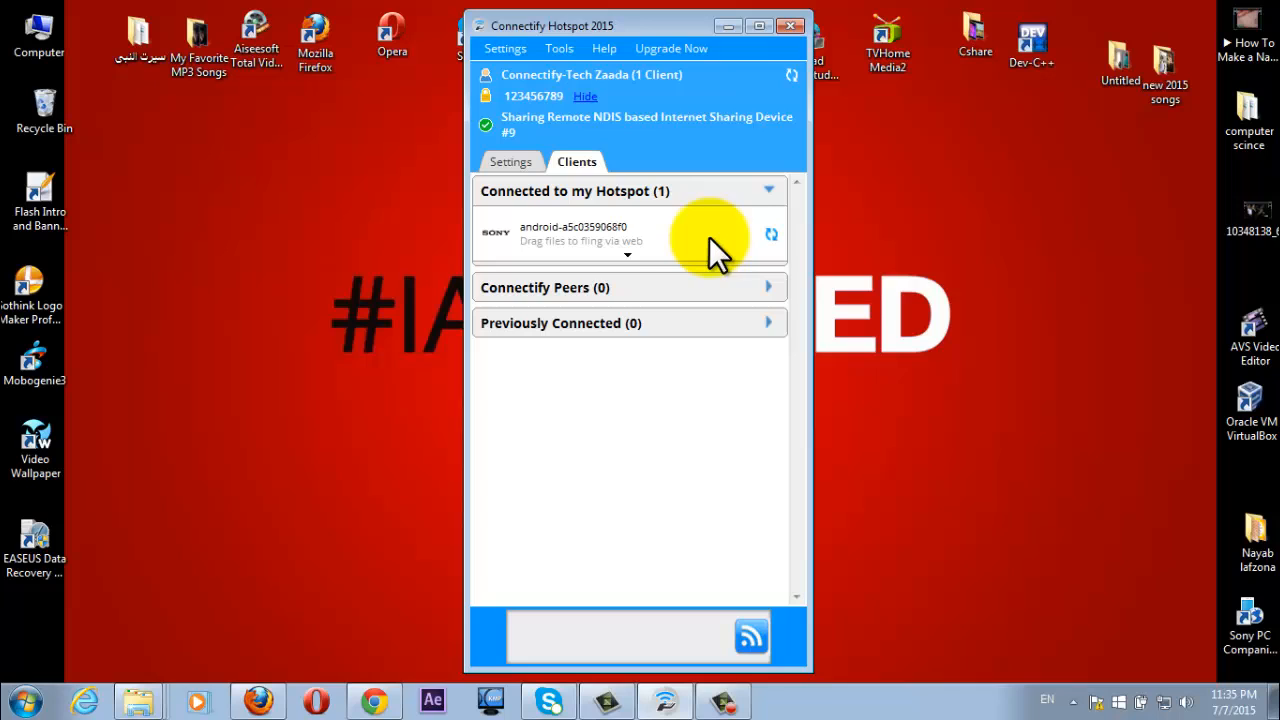
mouse_move(640, 240)
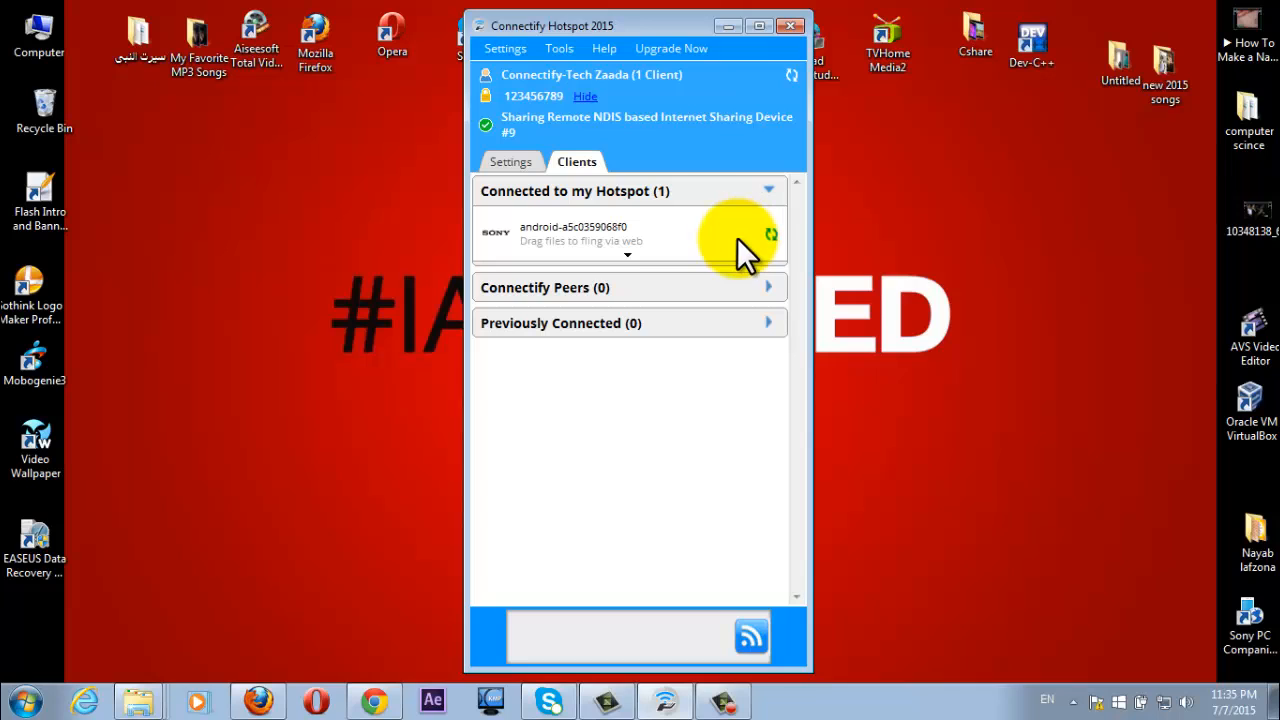
mouse_move(630, 275)
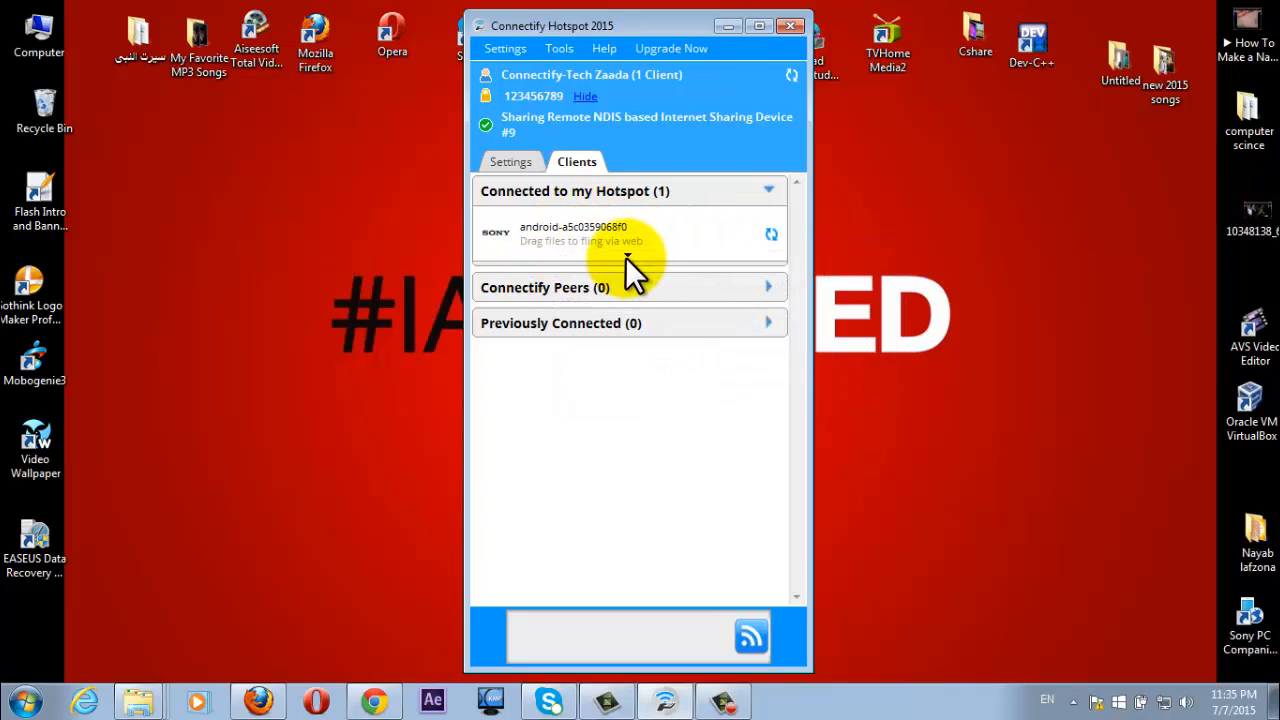
Expand the android client entry on the Clients tab to reveal its usage statistics
click(628, 234)
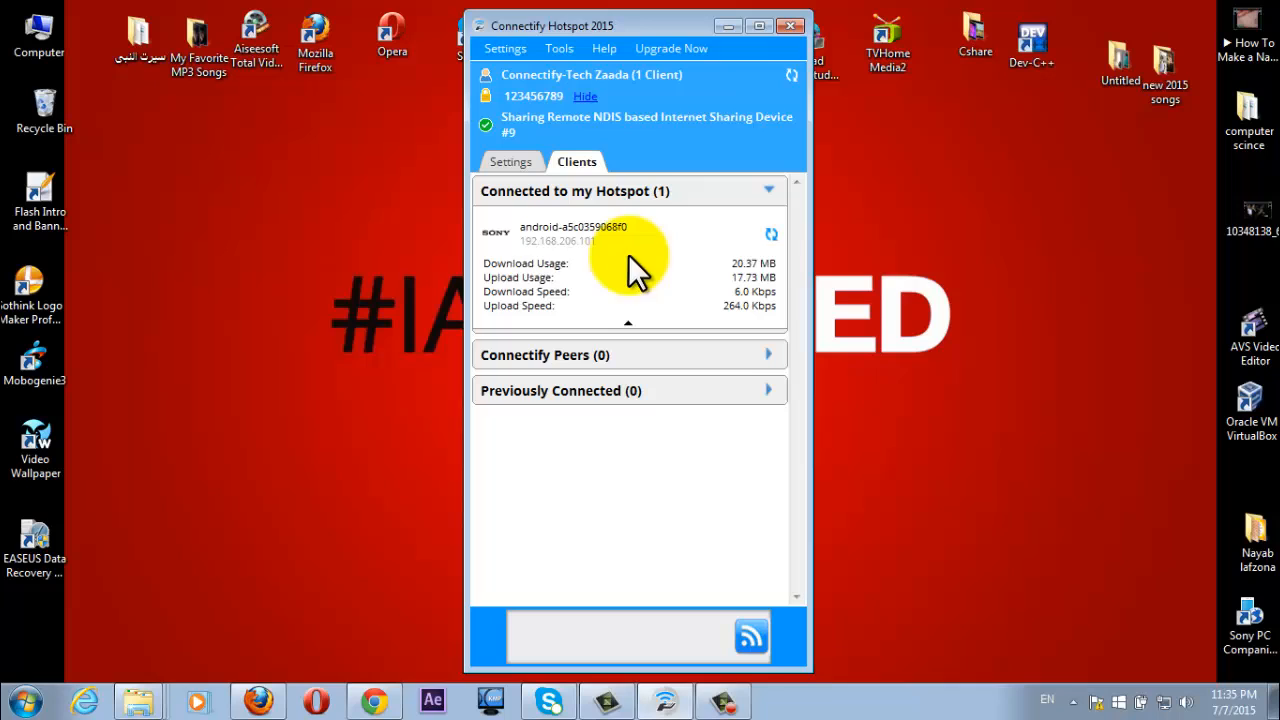
mouse_move(615, 285)
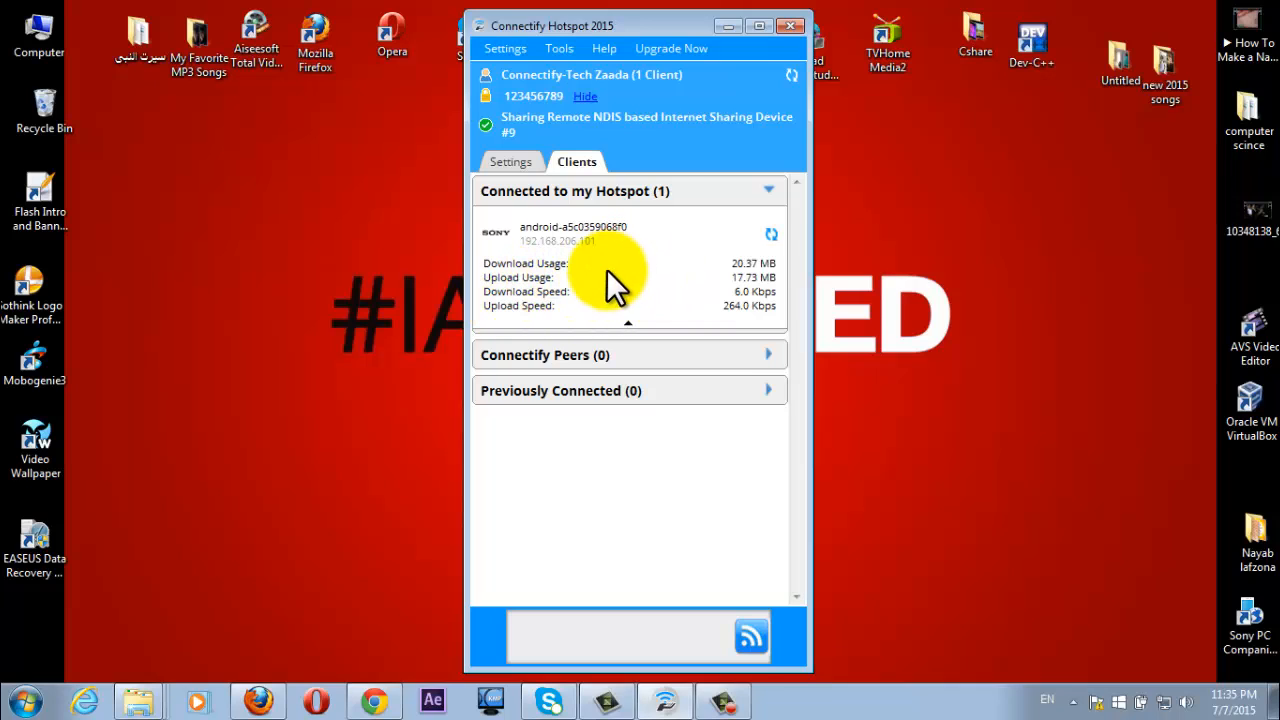